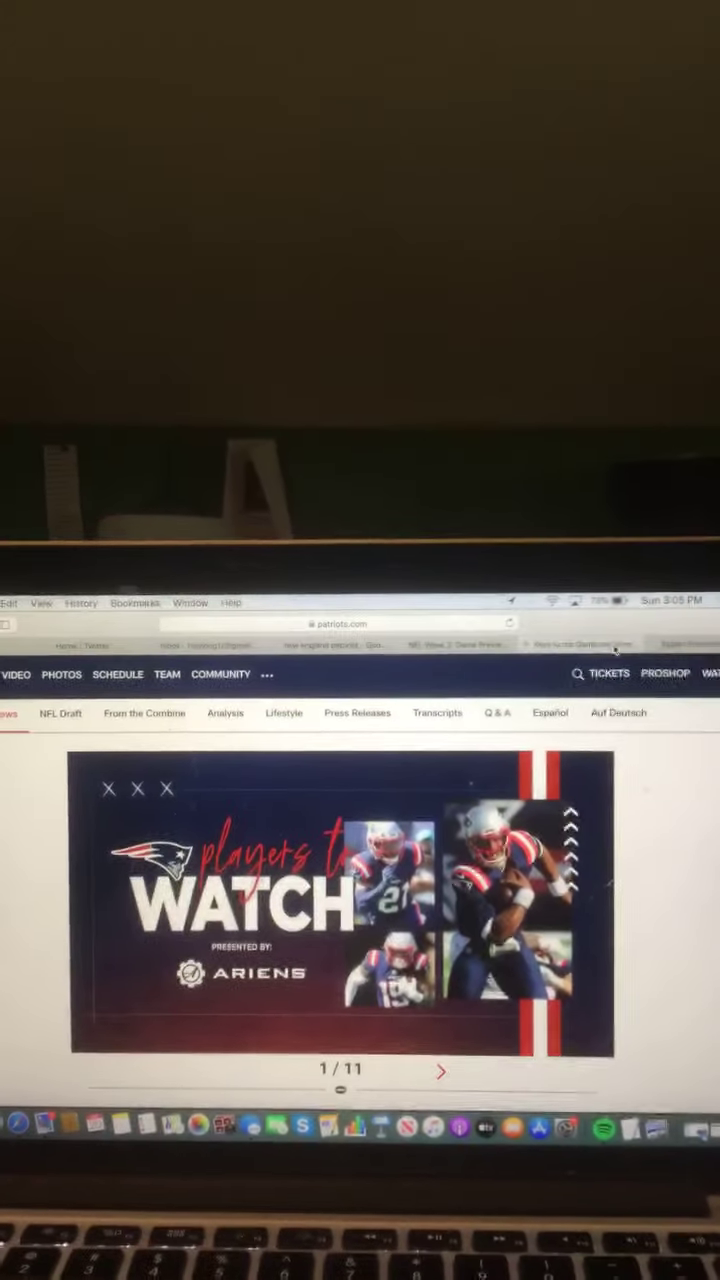
Advance the Players to Watch gallery from slide 1/11 to slide 7/11, Russell Wilson
left_click(441, 1071)
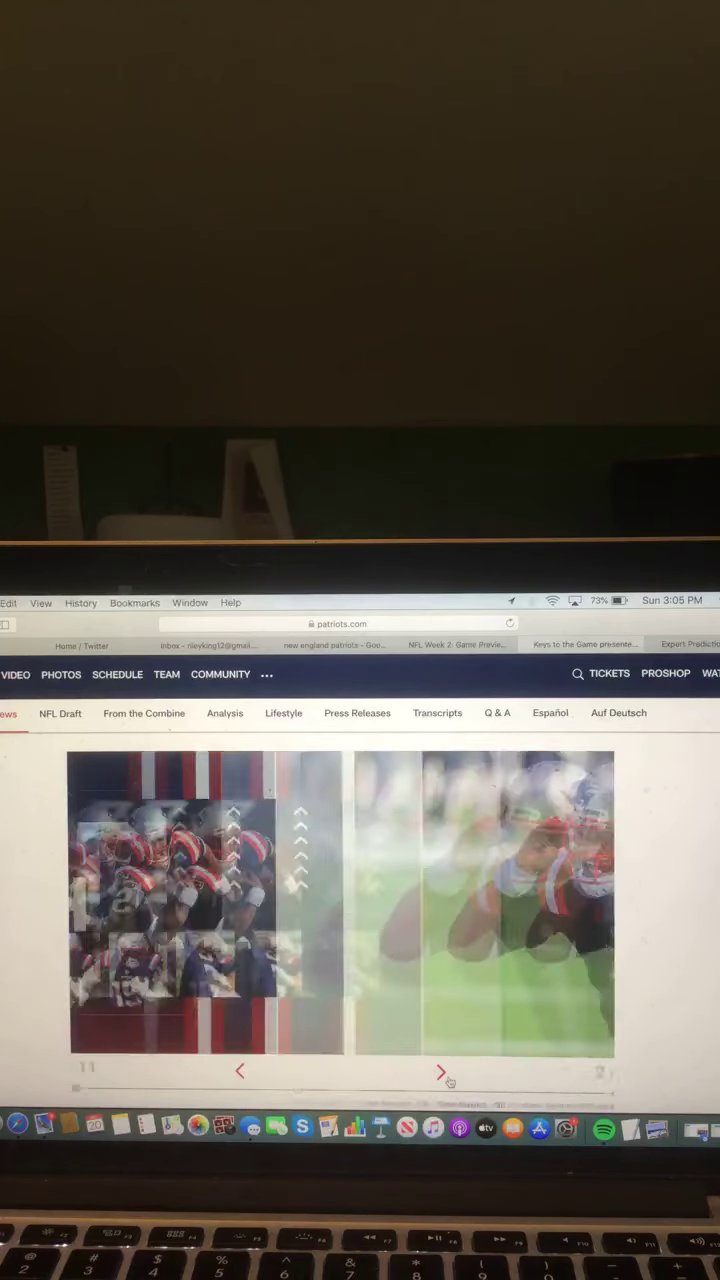
left_click(441, 1071)
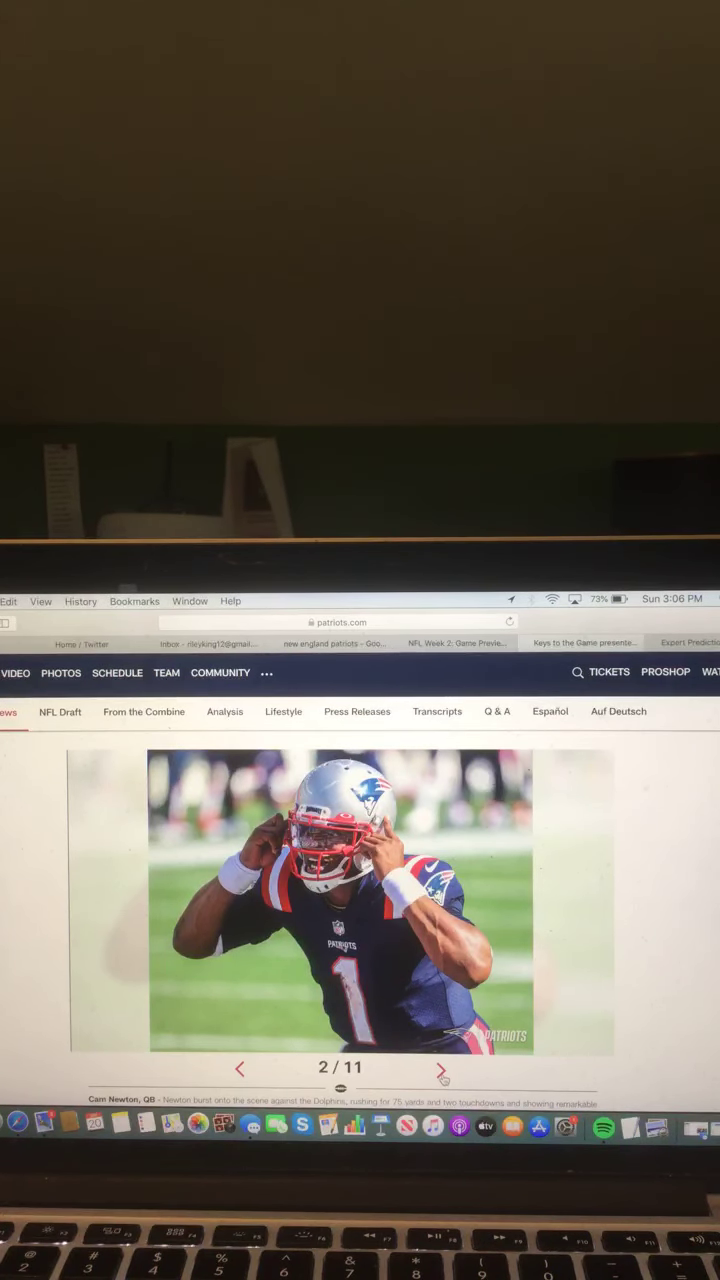
left_click(445, 1068)
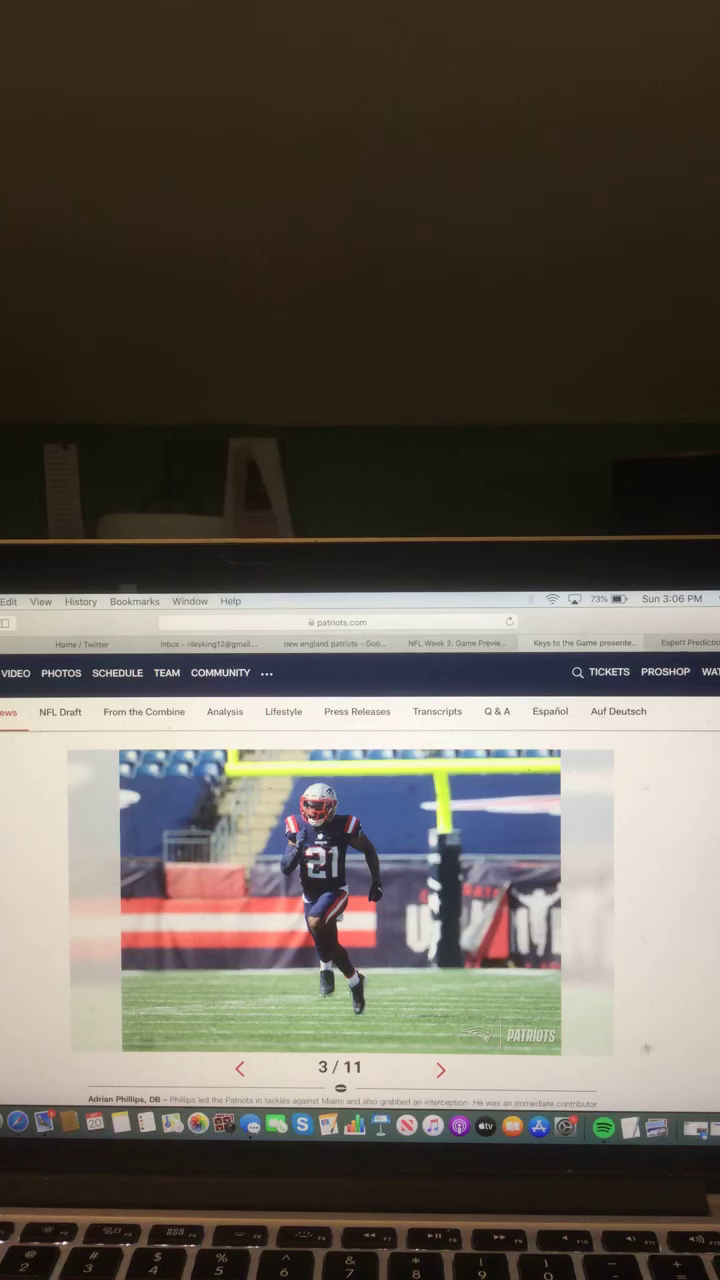
left_click(440, 1069)
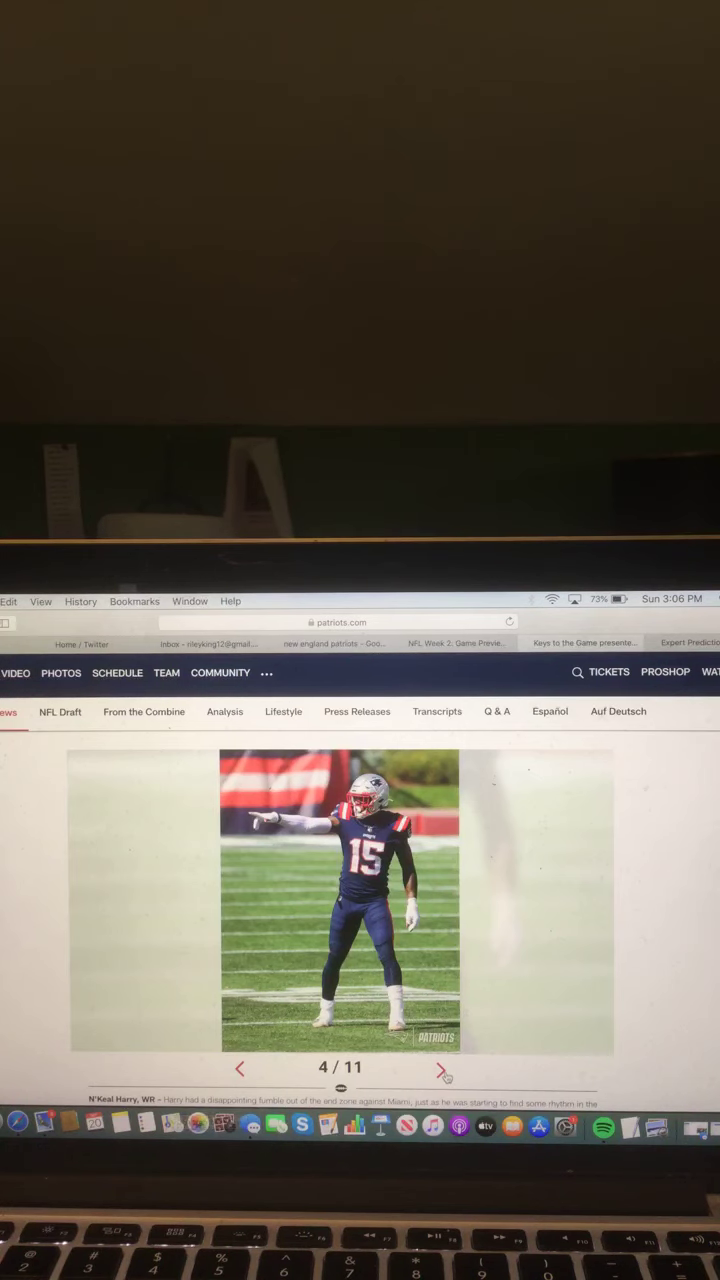
left_click(443, 1068)
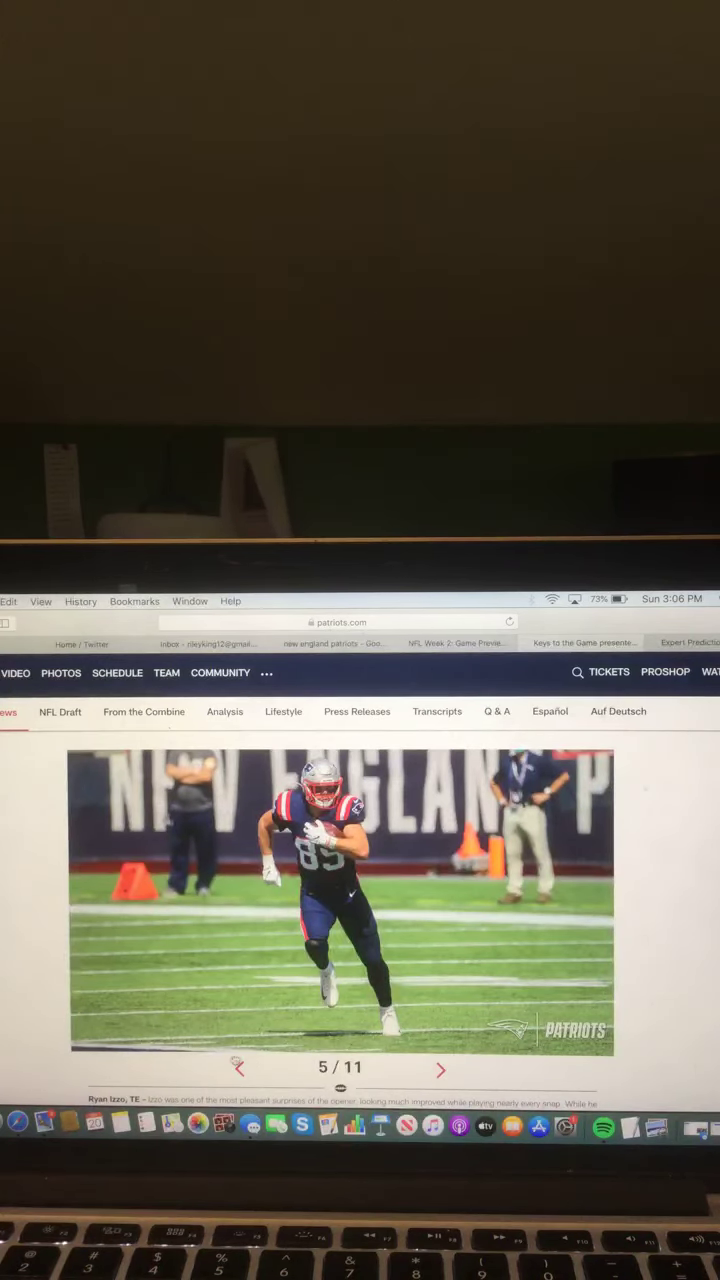
mouse_move(258, 1053)
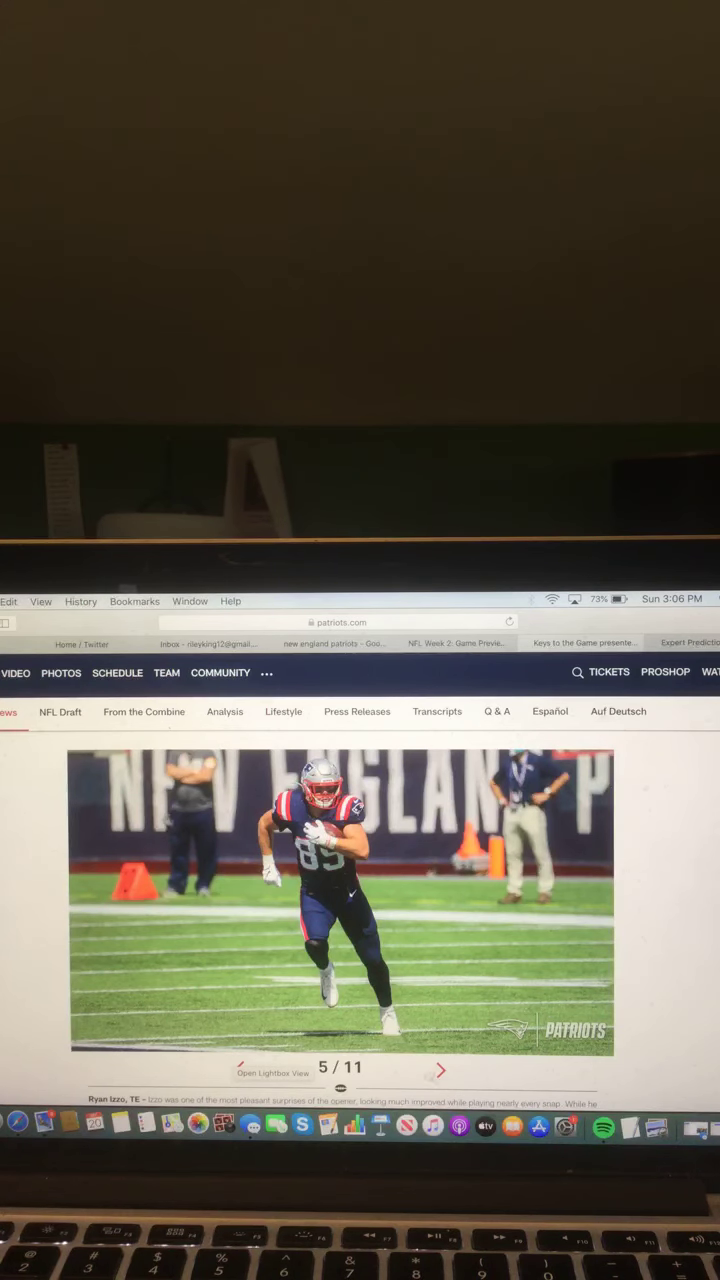
left_click(440, 1069)
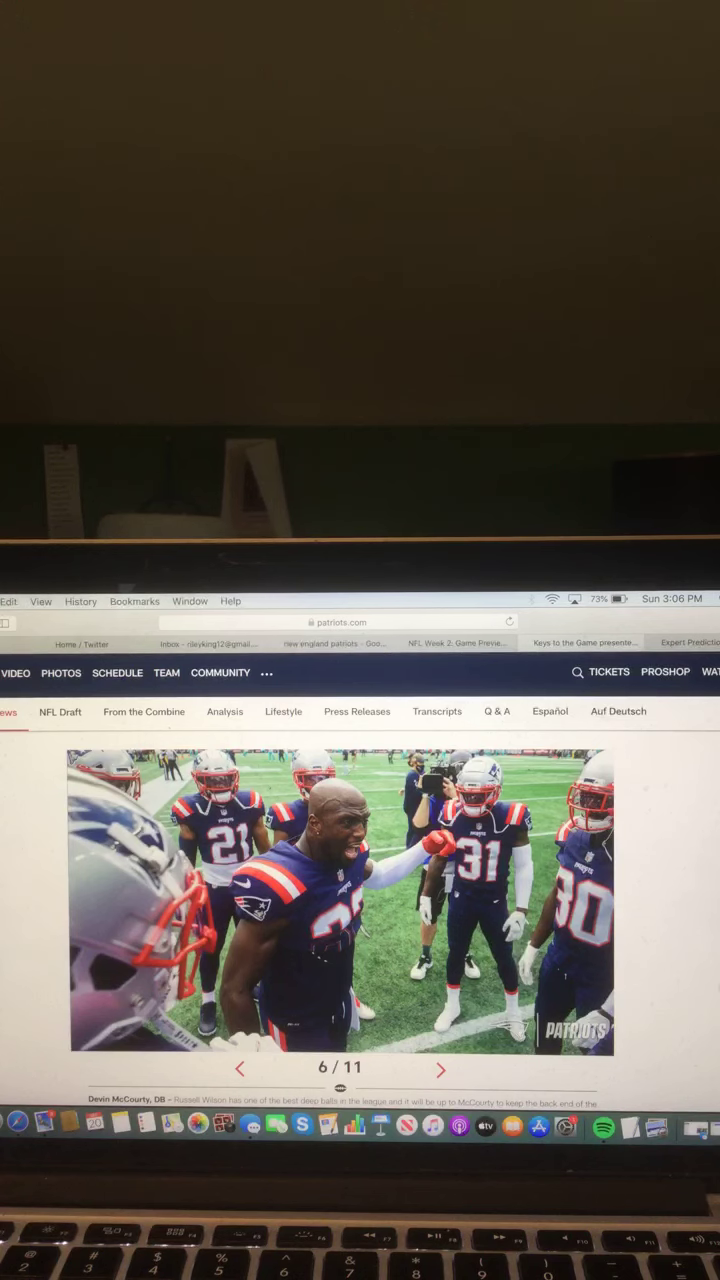
scroll("down", 3)
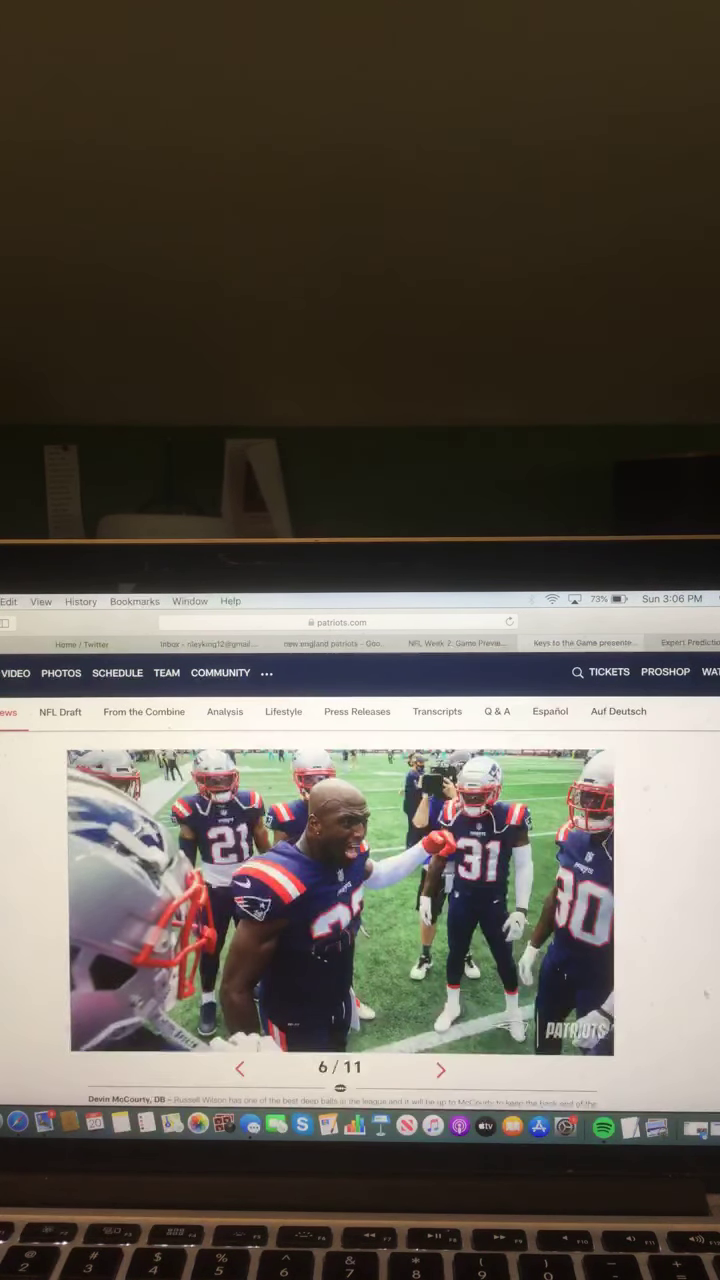
left_click(441, 1068)
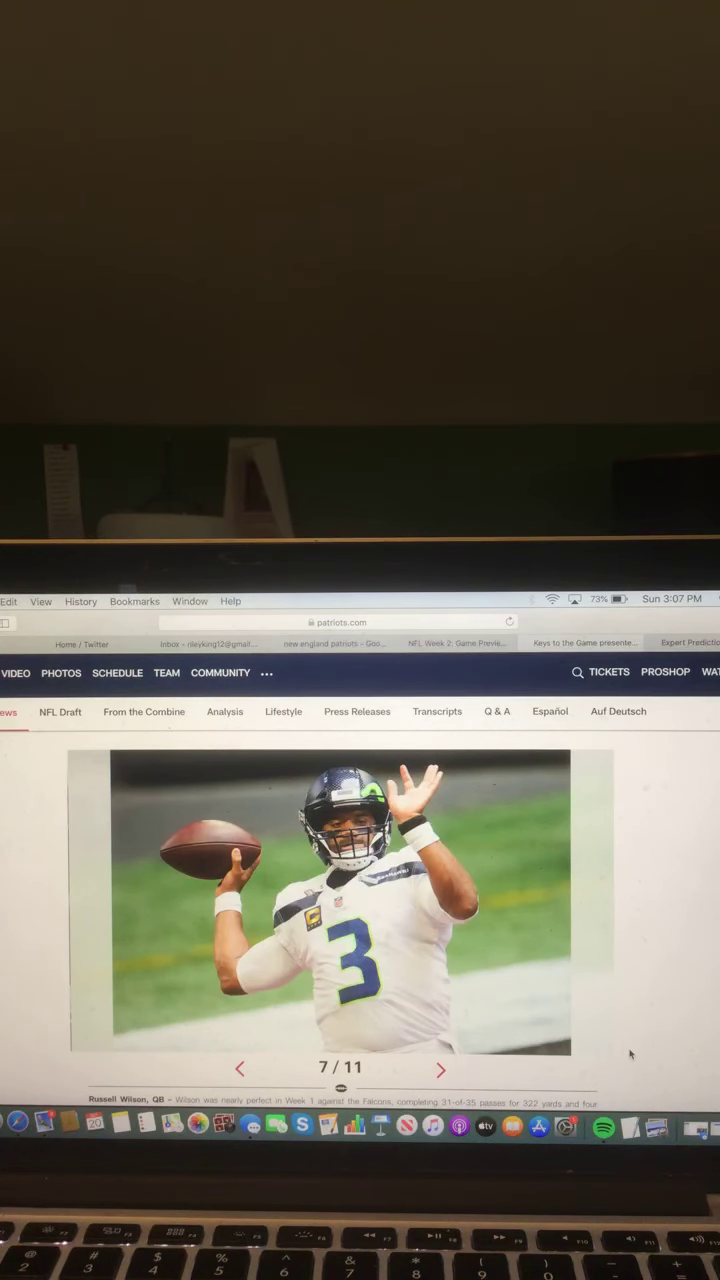
Page the gallery to its last slide (11/11), close the GEICO ad, and bring up Expert Predictions
left_click(440, 1069)
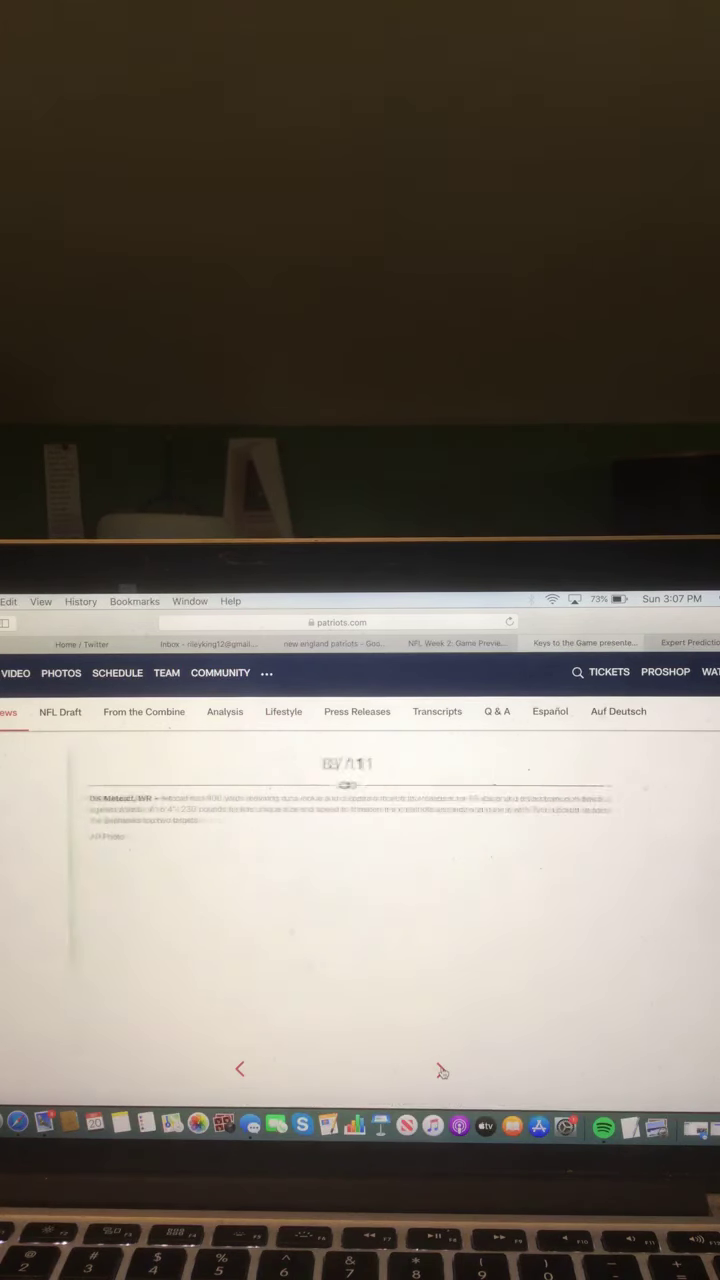
left_click(441, 1069)
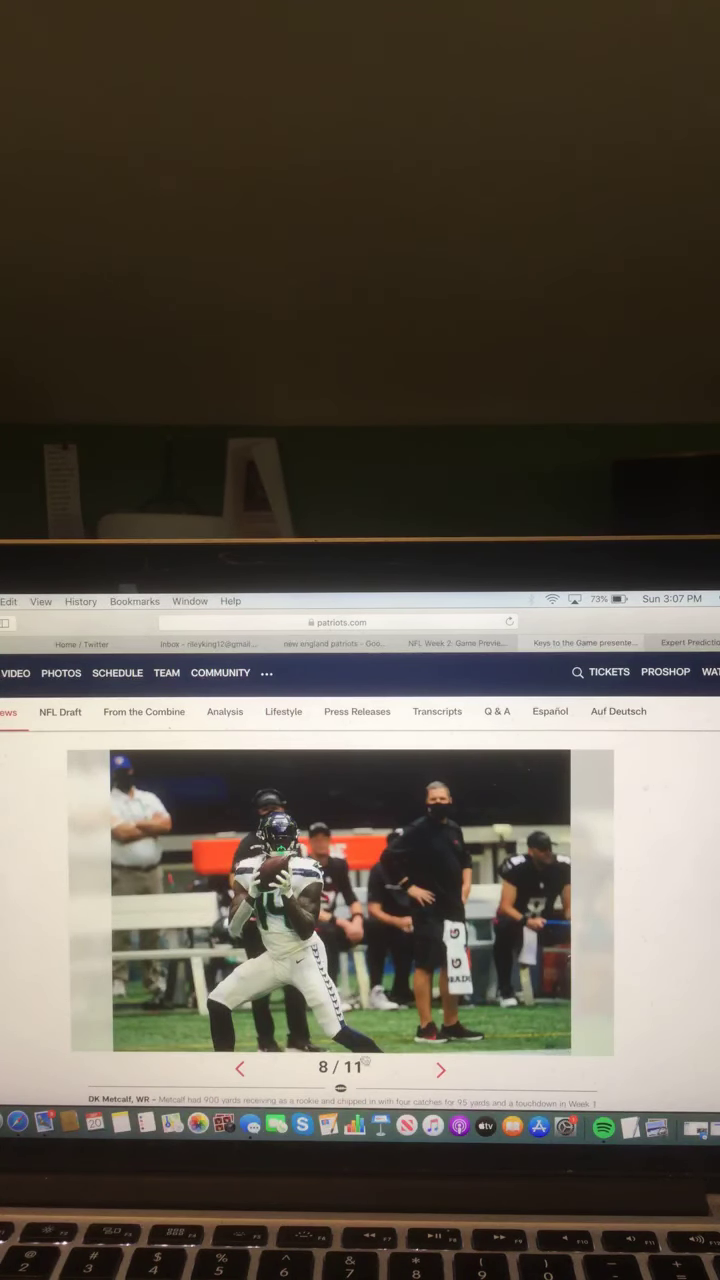
left_click(440, 1069)
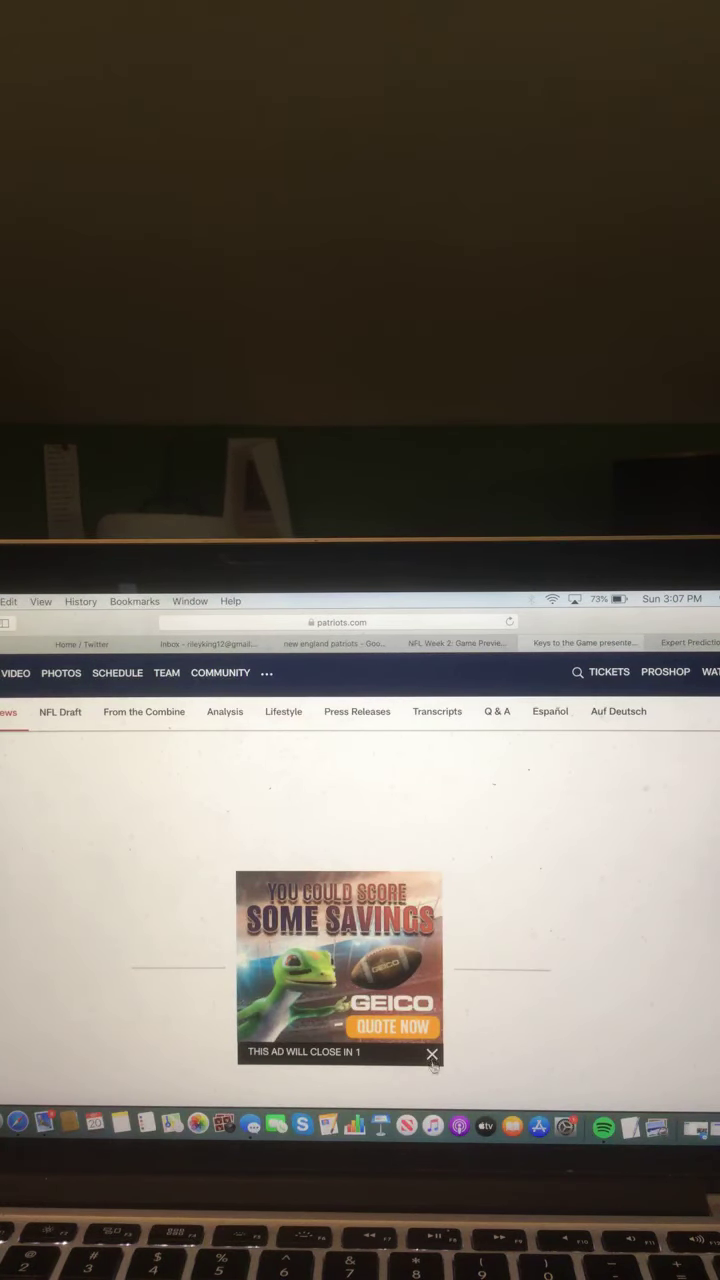
left_click(431, 1054)
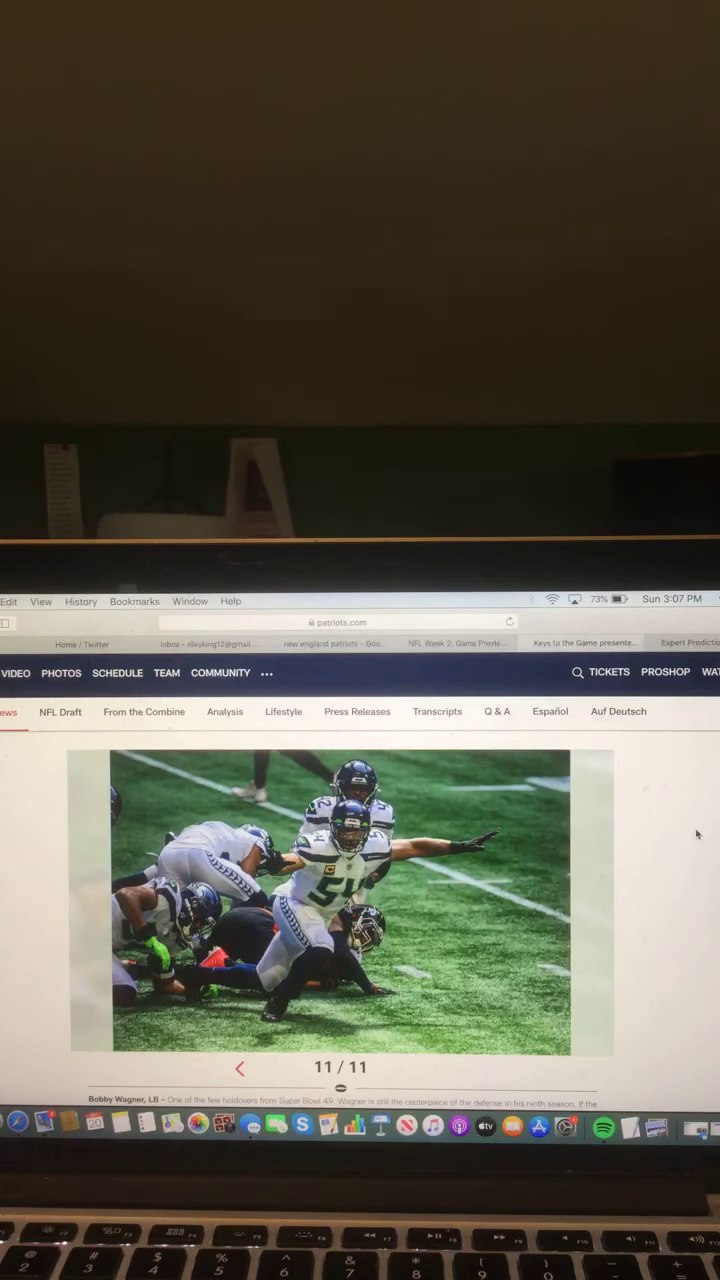
scroll("down", 3)
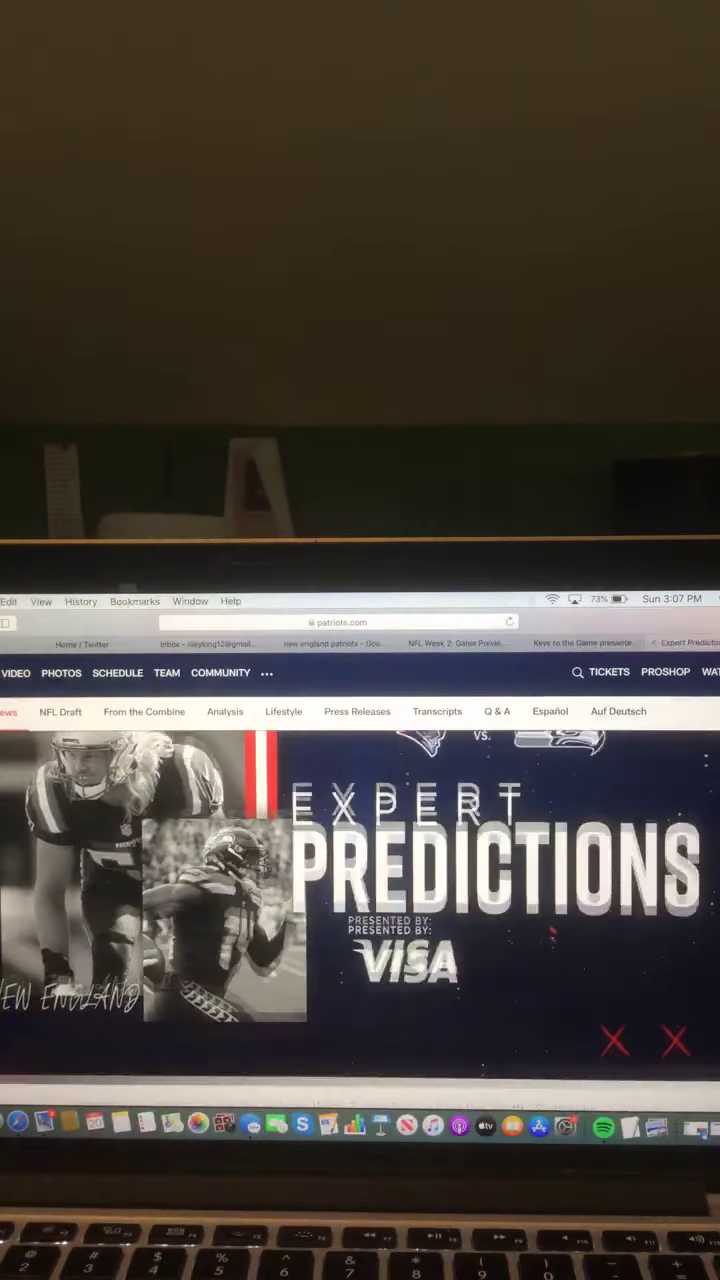
Scroll the predictions past Gregg Rosenthal's and Pete Prisco's picks down to Mike Florio's
scroll("down", 3)
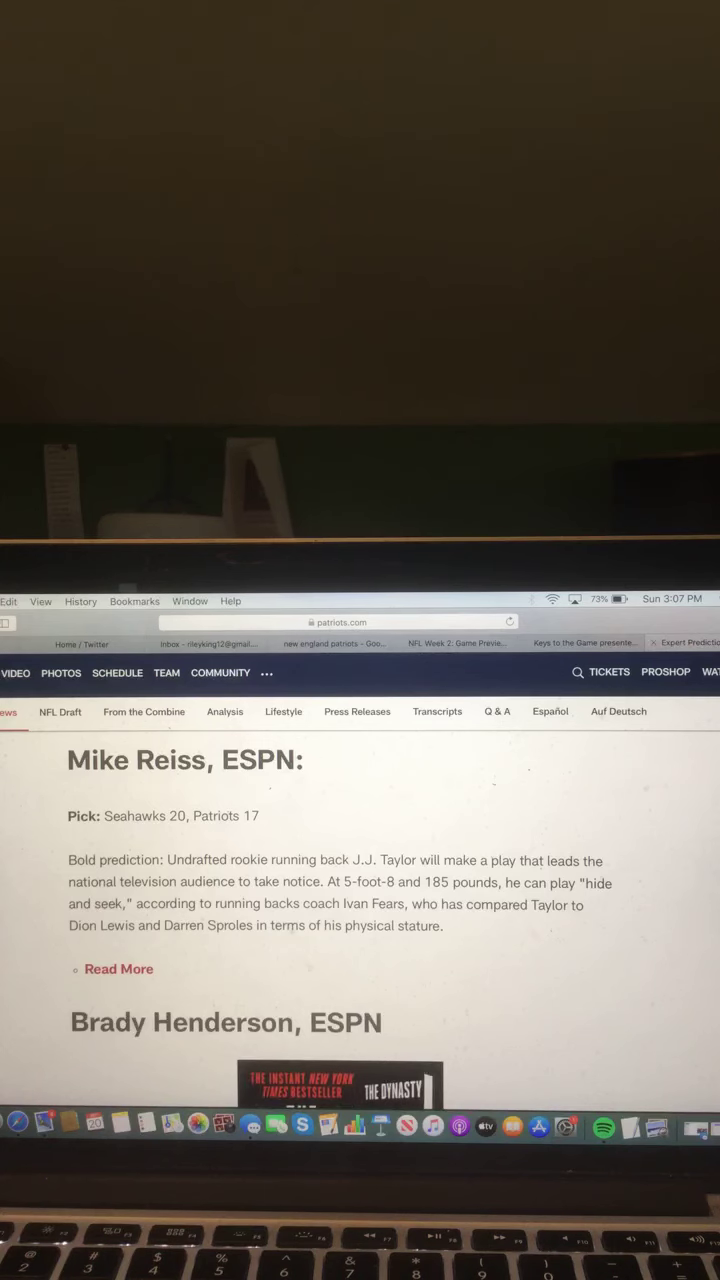
scroll("down", 3)
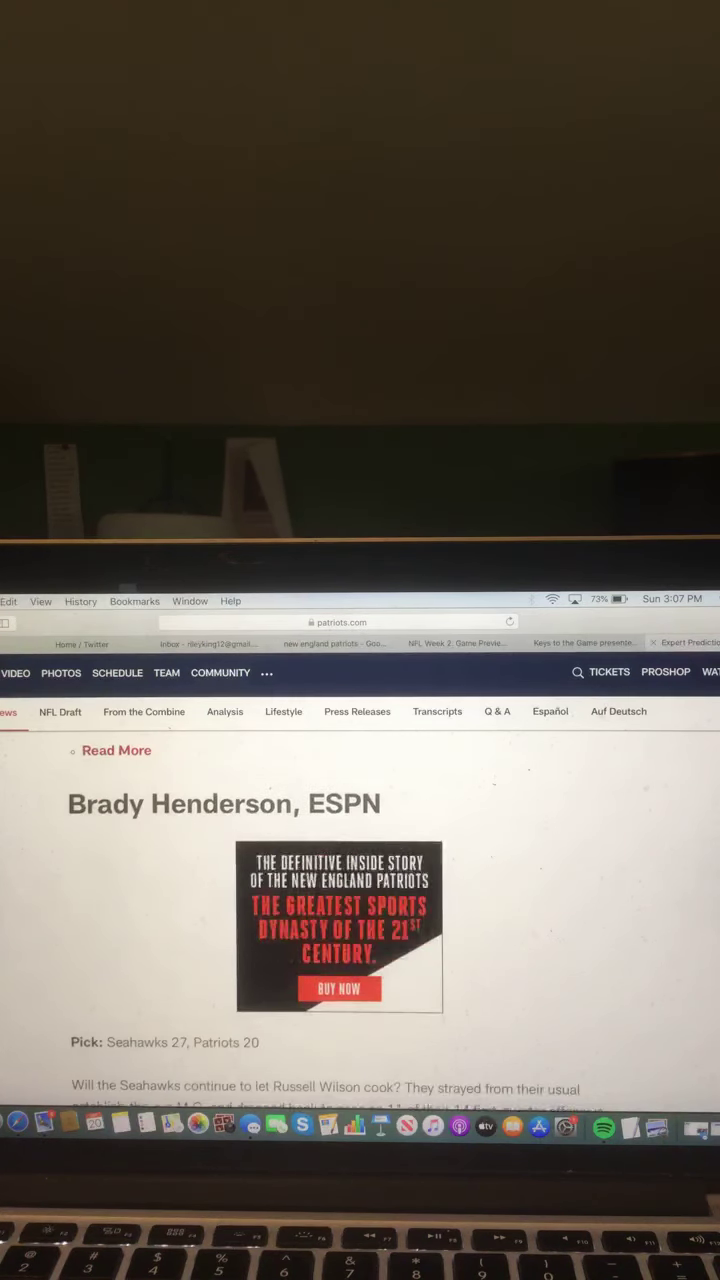
scroll("down", 3)
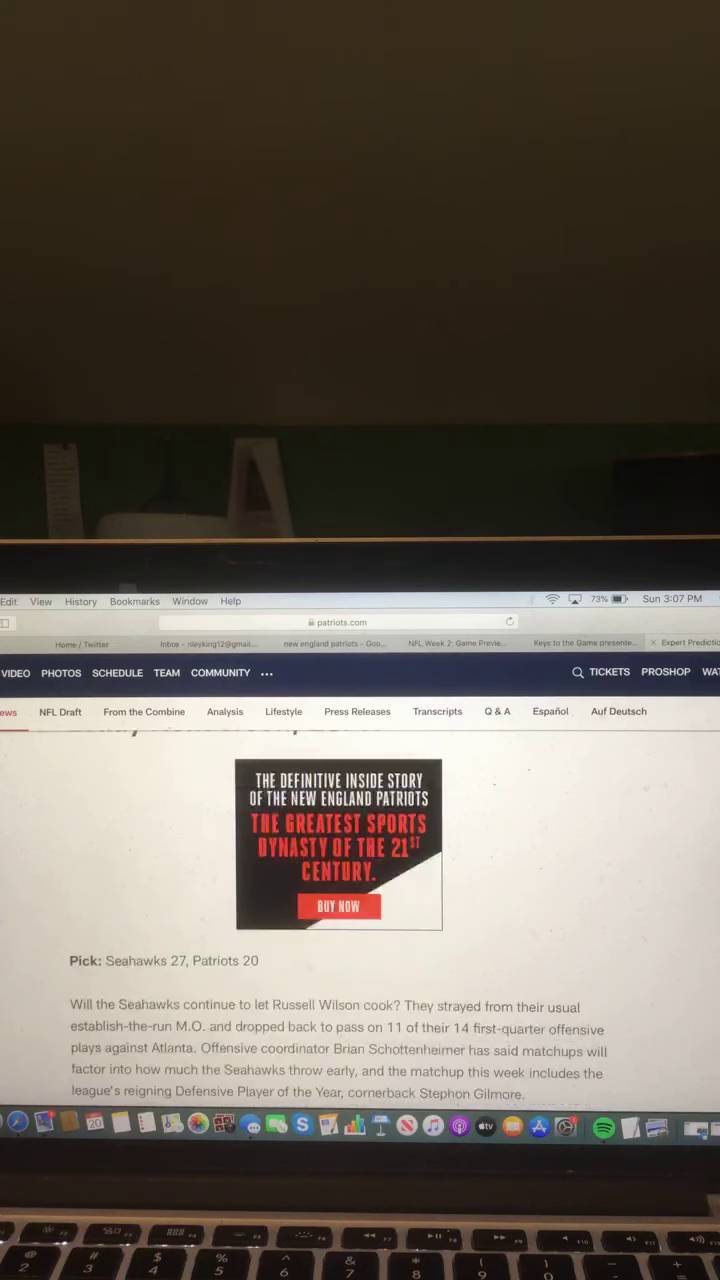
scroll("down", 3)
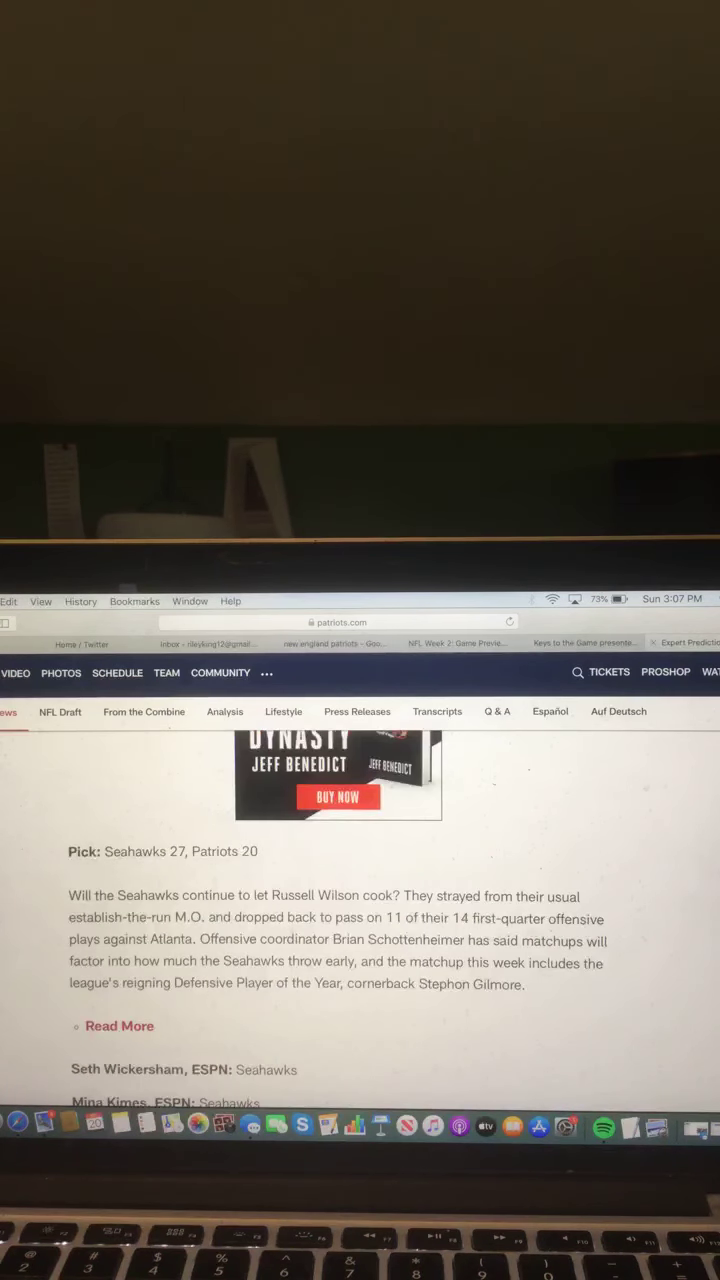
scroll("down", 3)
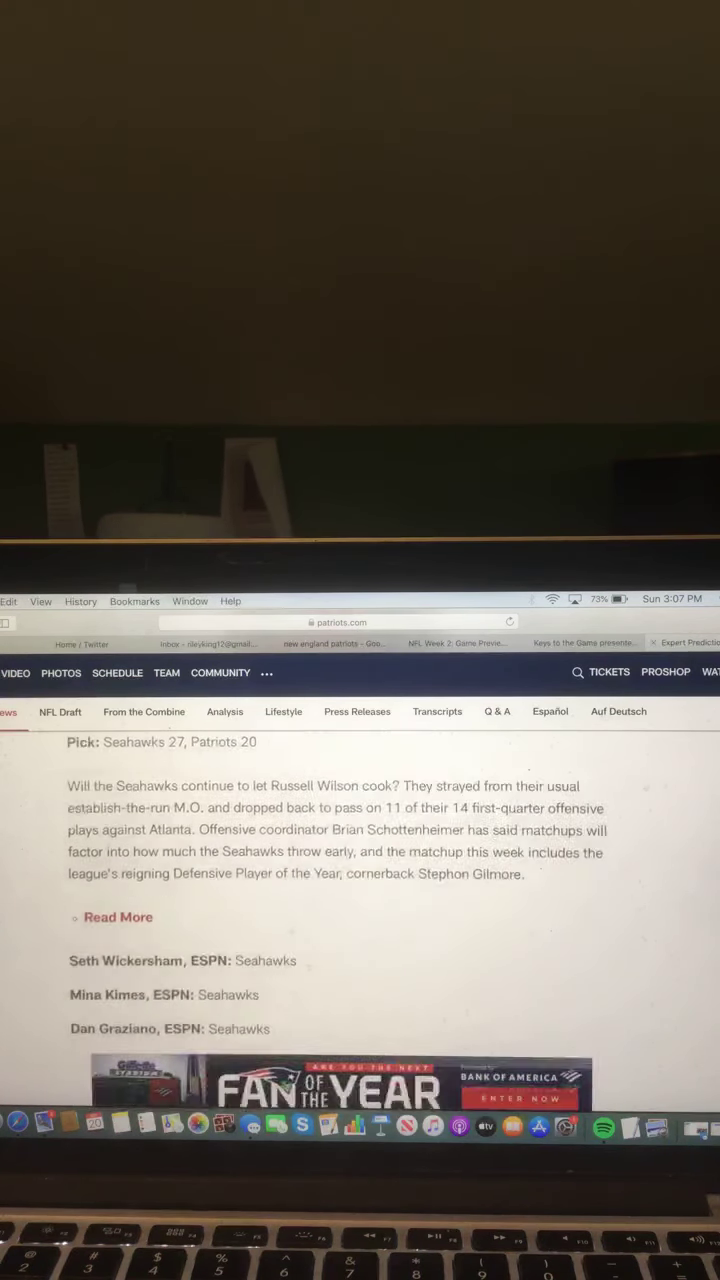
scroll("down", 3)
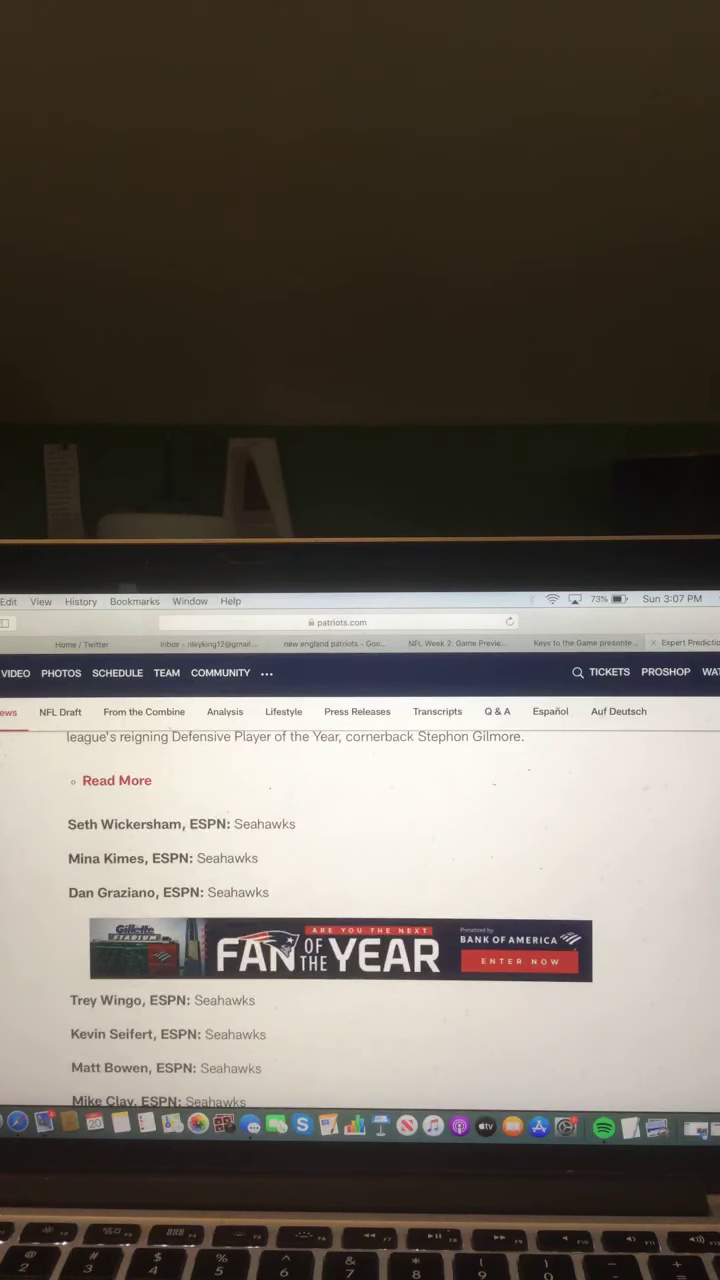
scroll("down", 3)
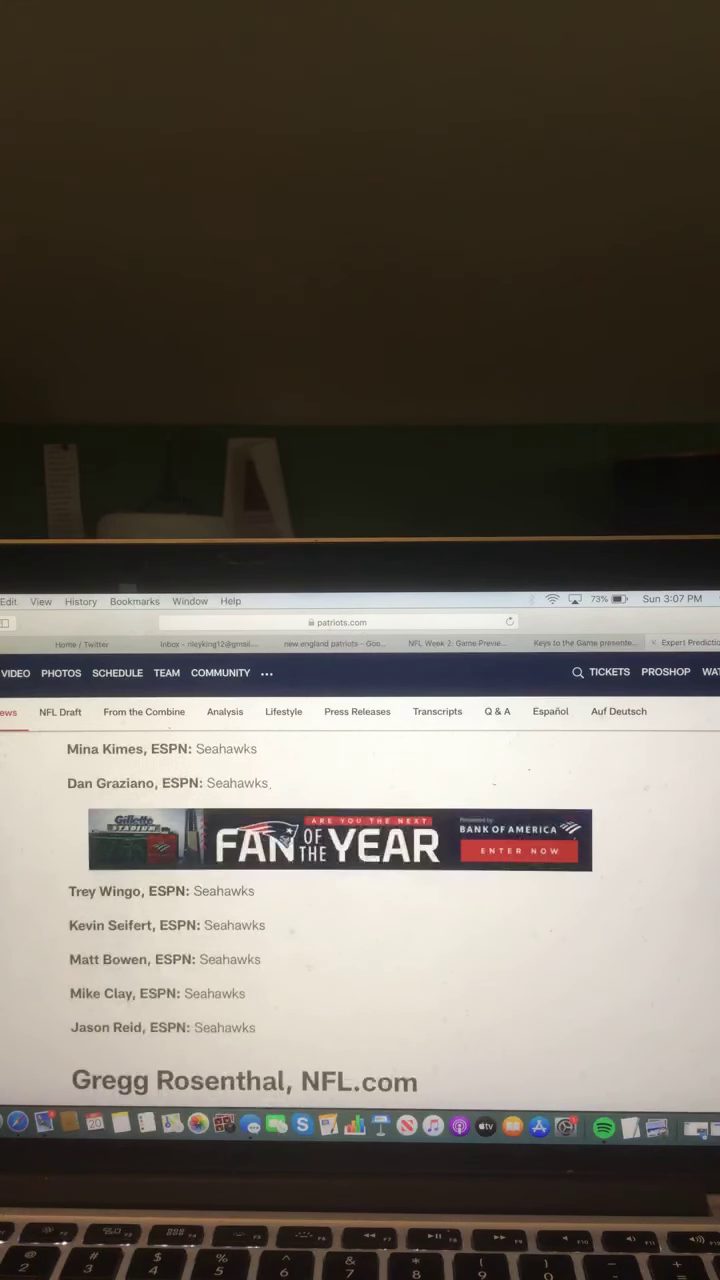
scroll("down", 3)
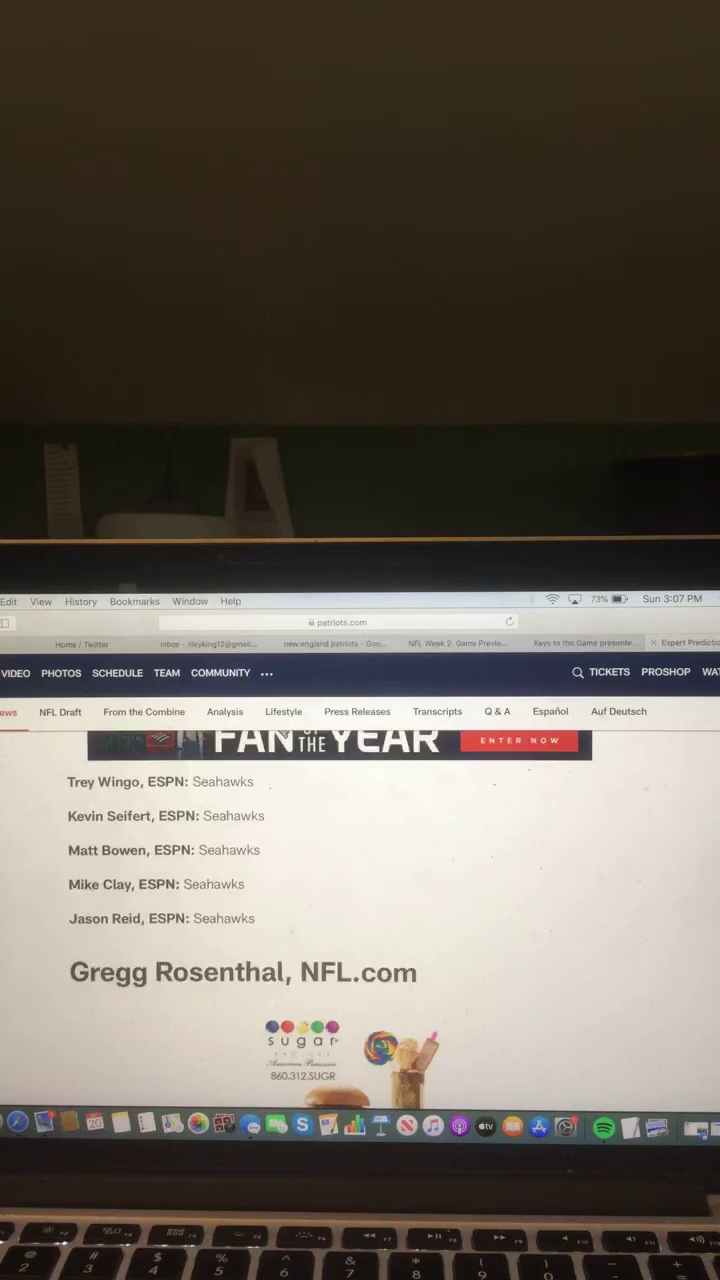
scroll("down", 3)
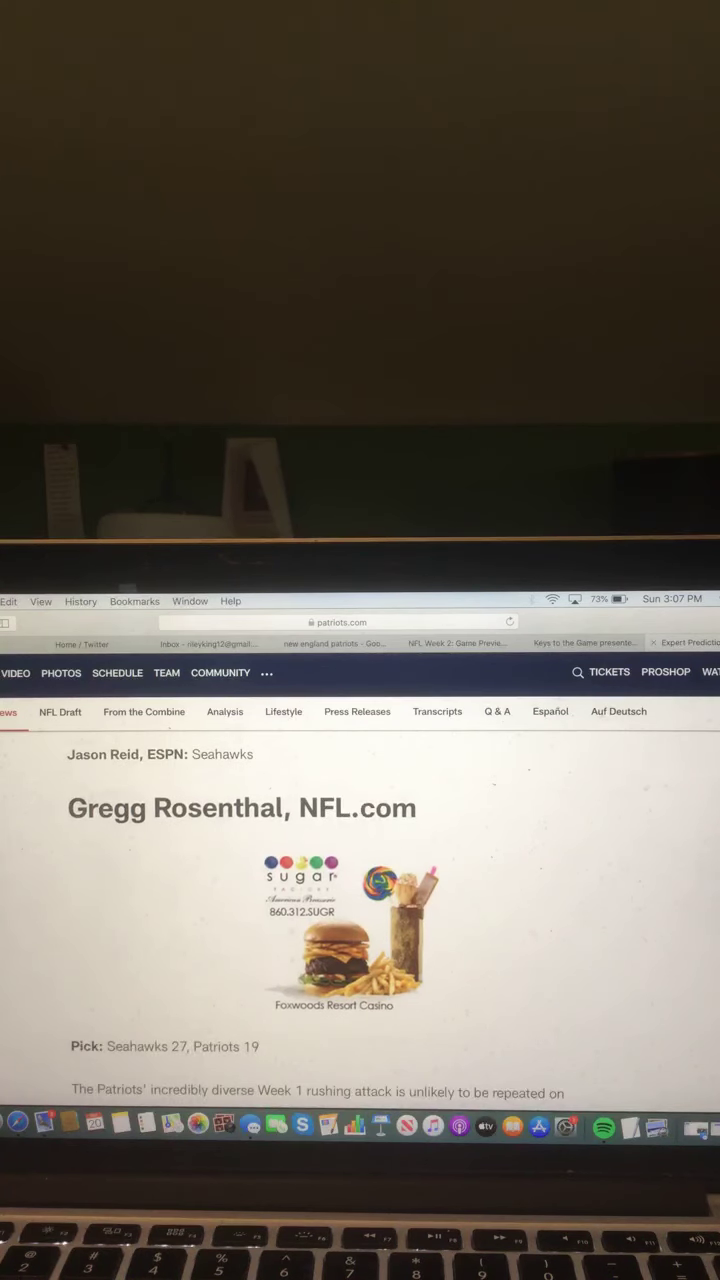
scroll("down", 3)
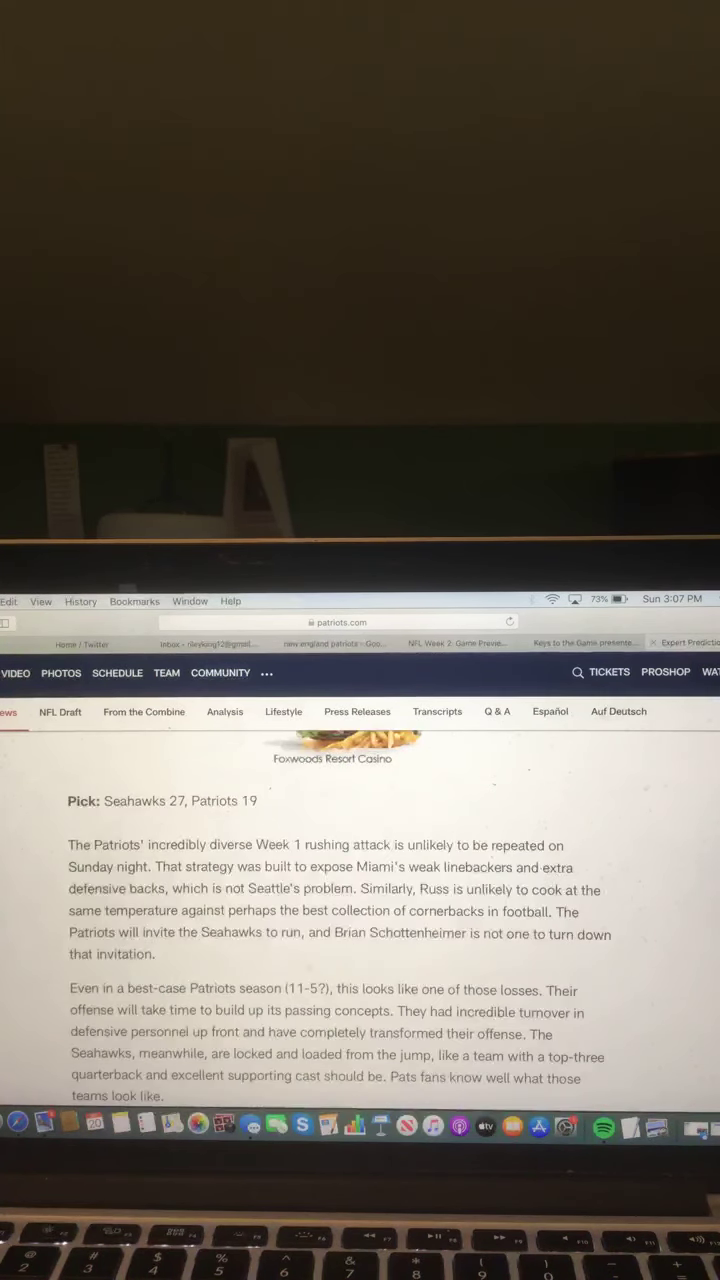
scroll("down", 3)
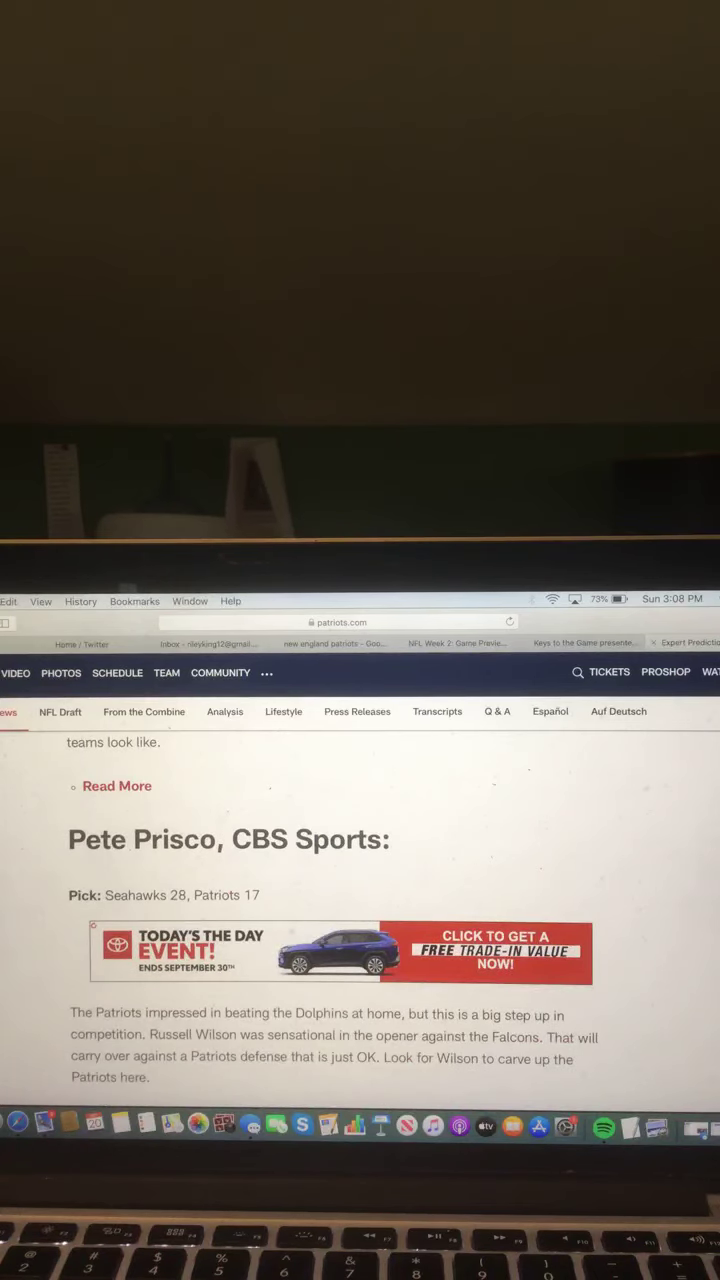
scroll("down", 3)
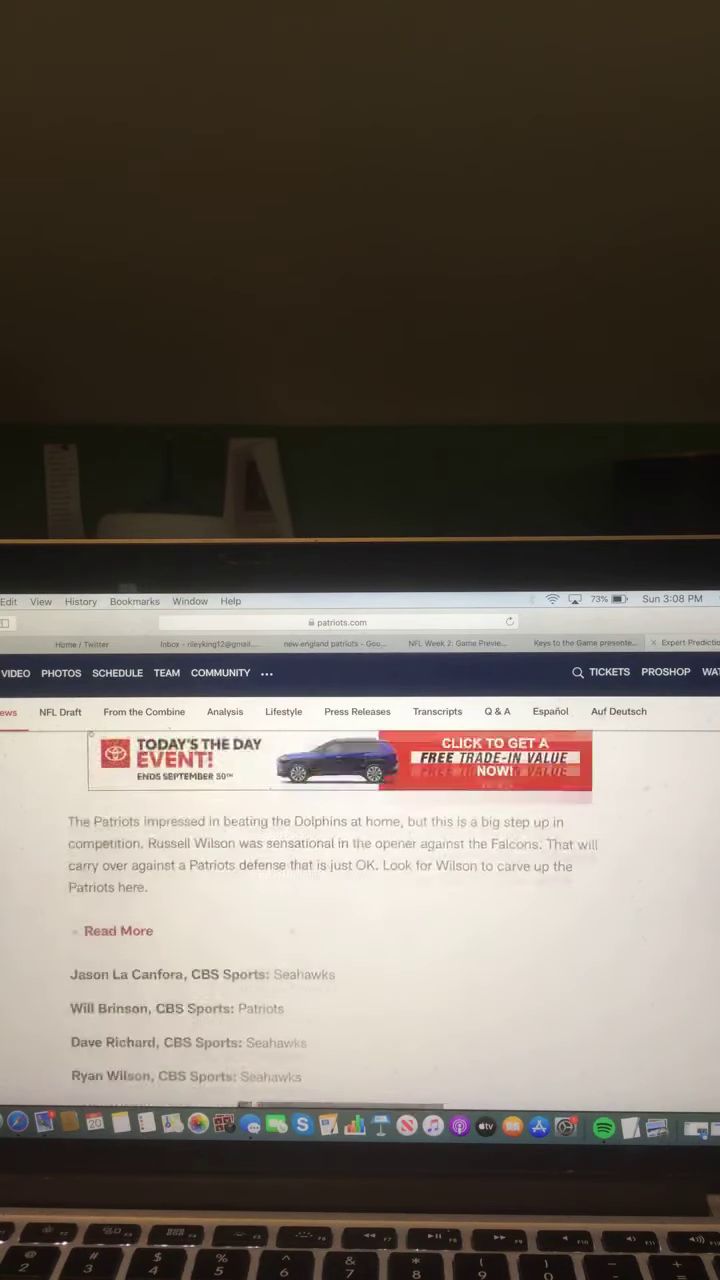
scroll("down", 3)
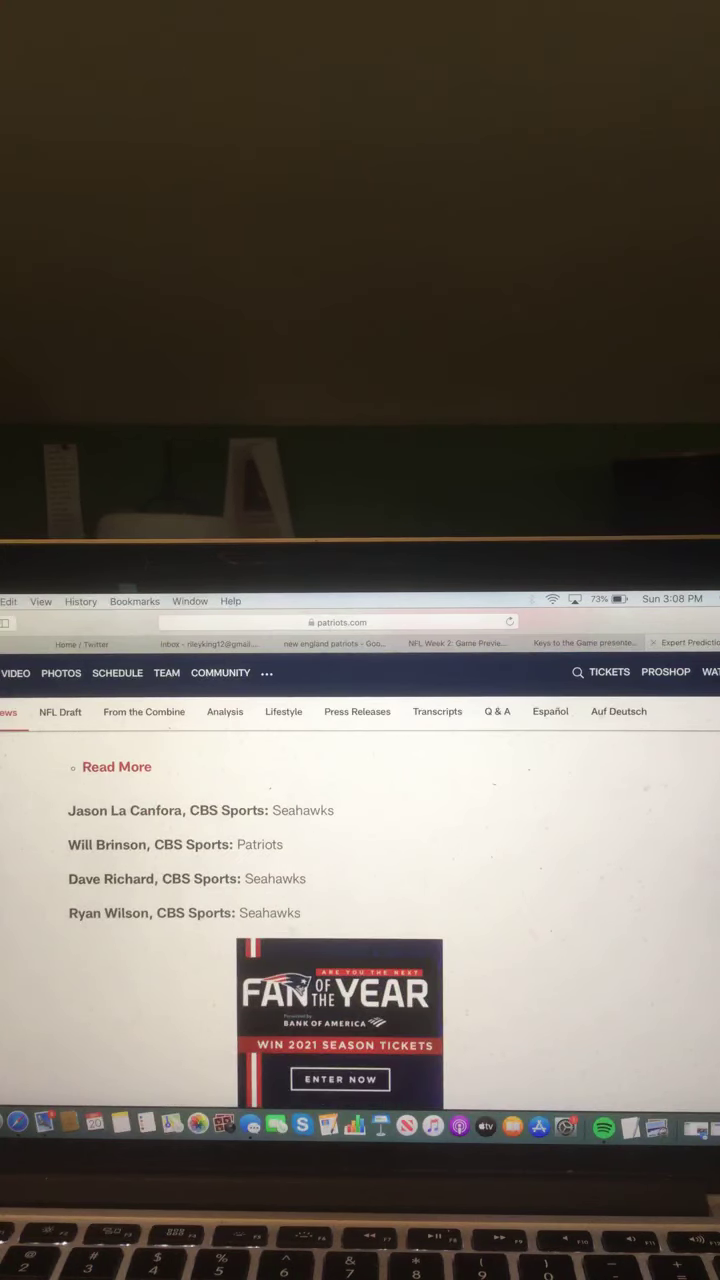
scroll("down", 3)
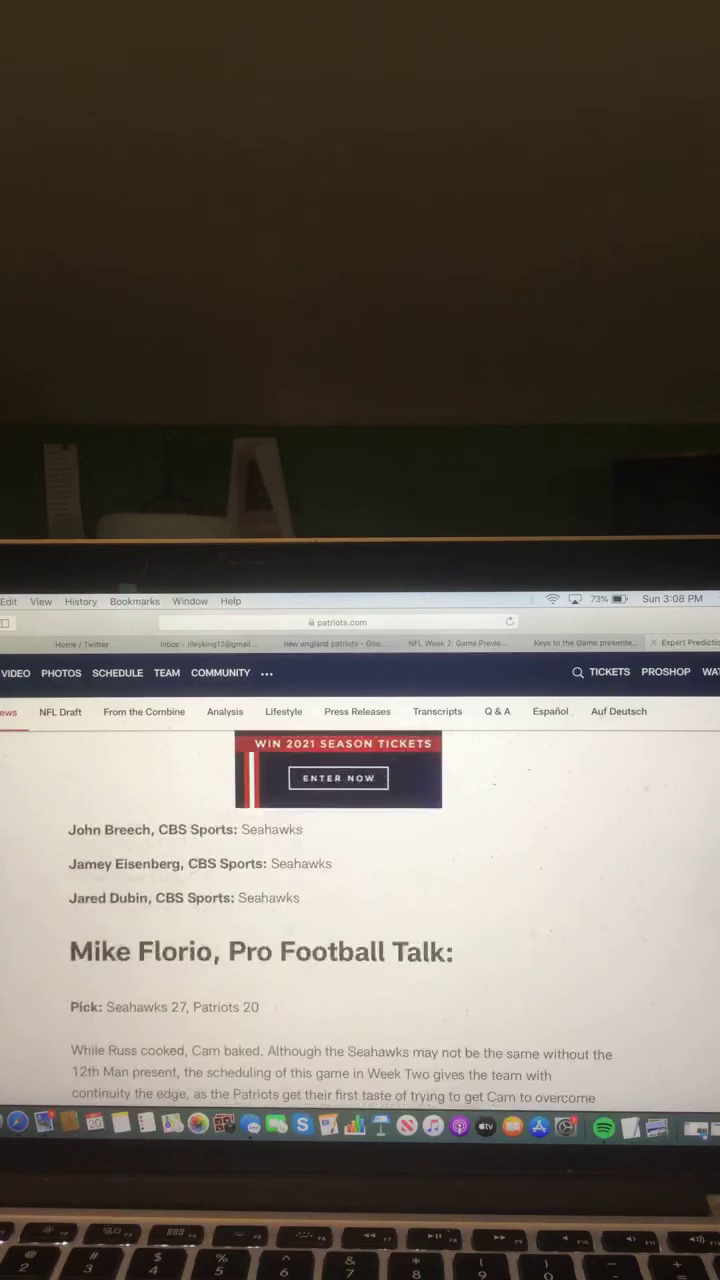
Scroll through the Patriots.com picks to Megan O'Brien's Seahawks 32, Patriots 24 at the article's end
scroll("down", 3)
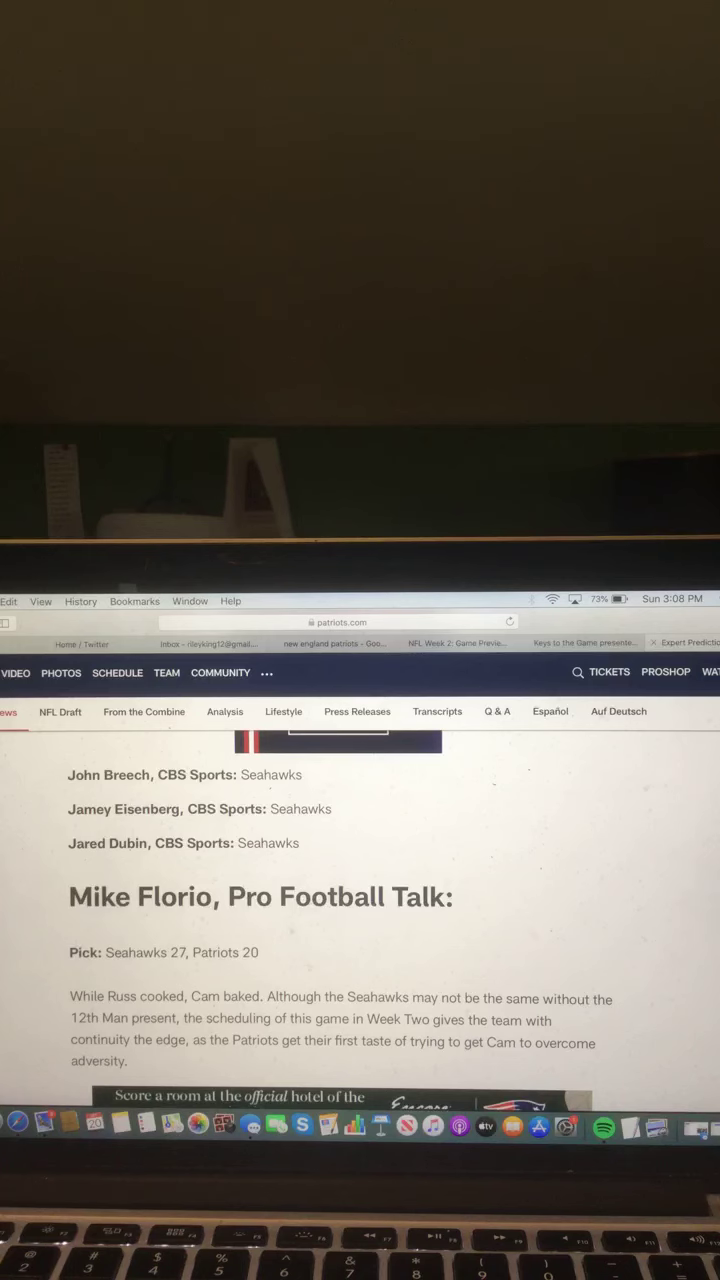
scroll("down", 3)
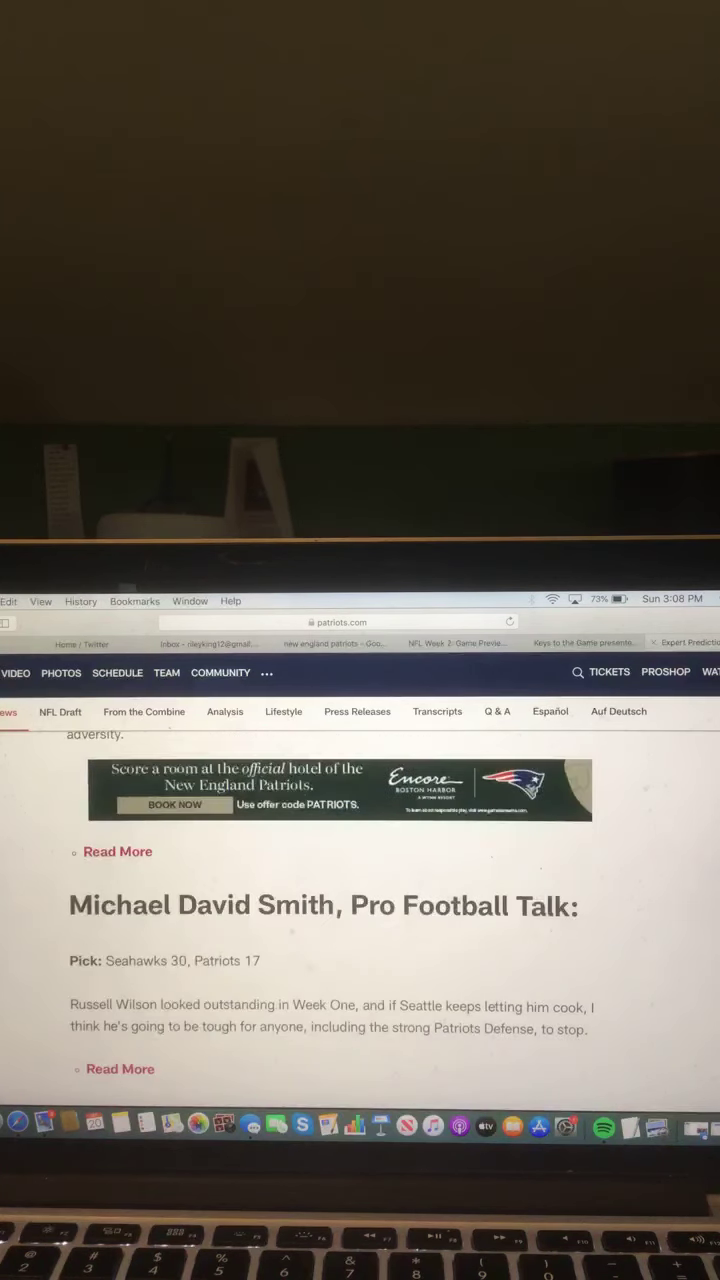
scroll("down", 3)
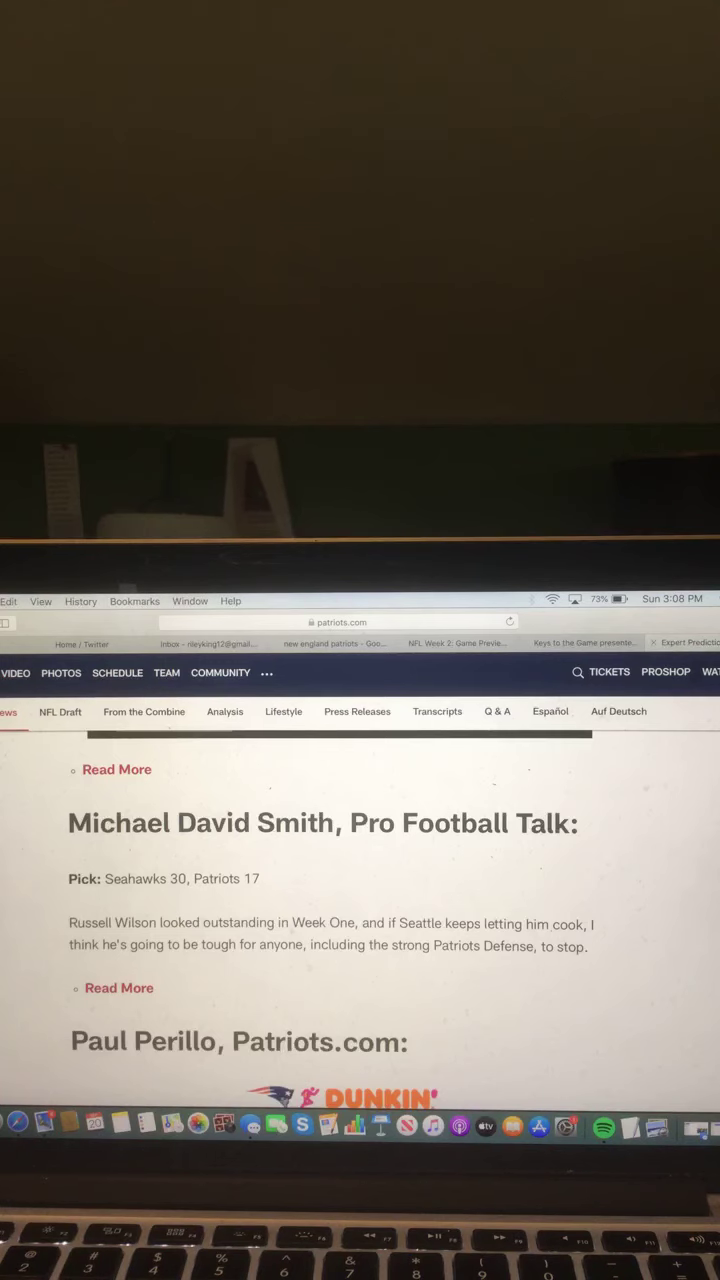
scroll("down", 3)
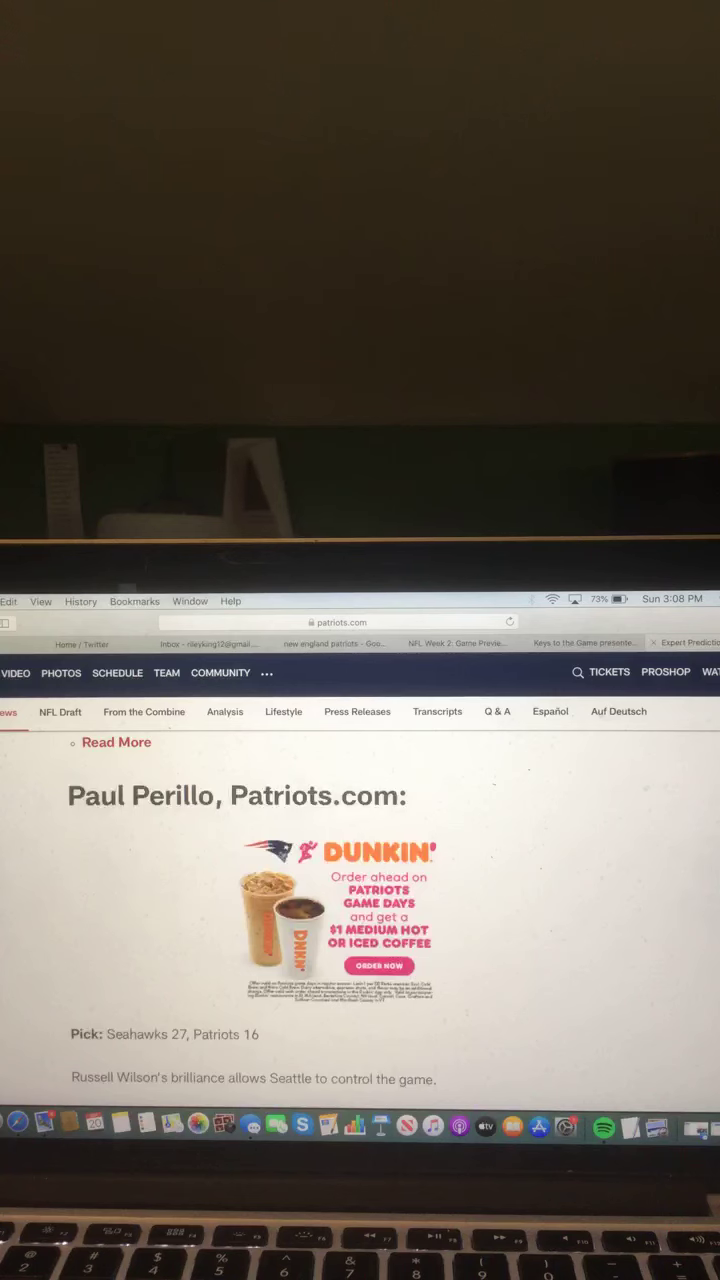
scroll("down", 3)
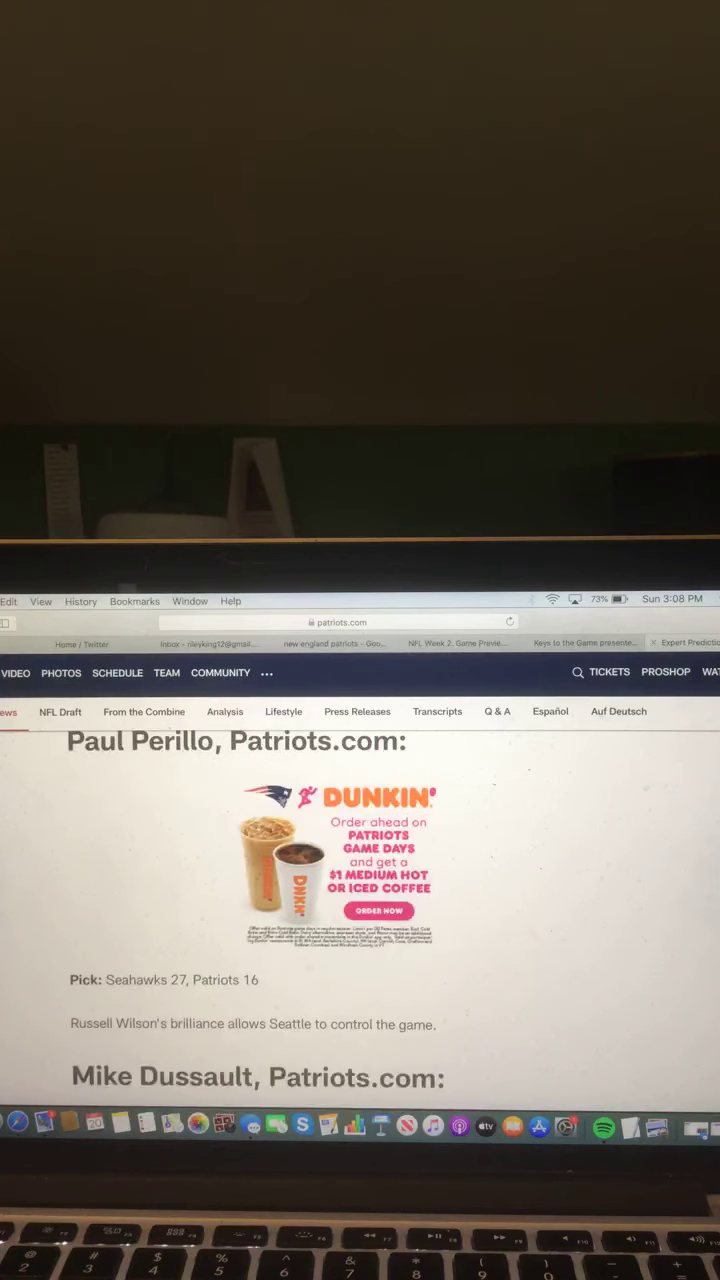
scroll("down", 3)
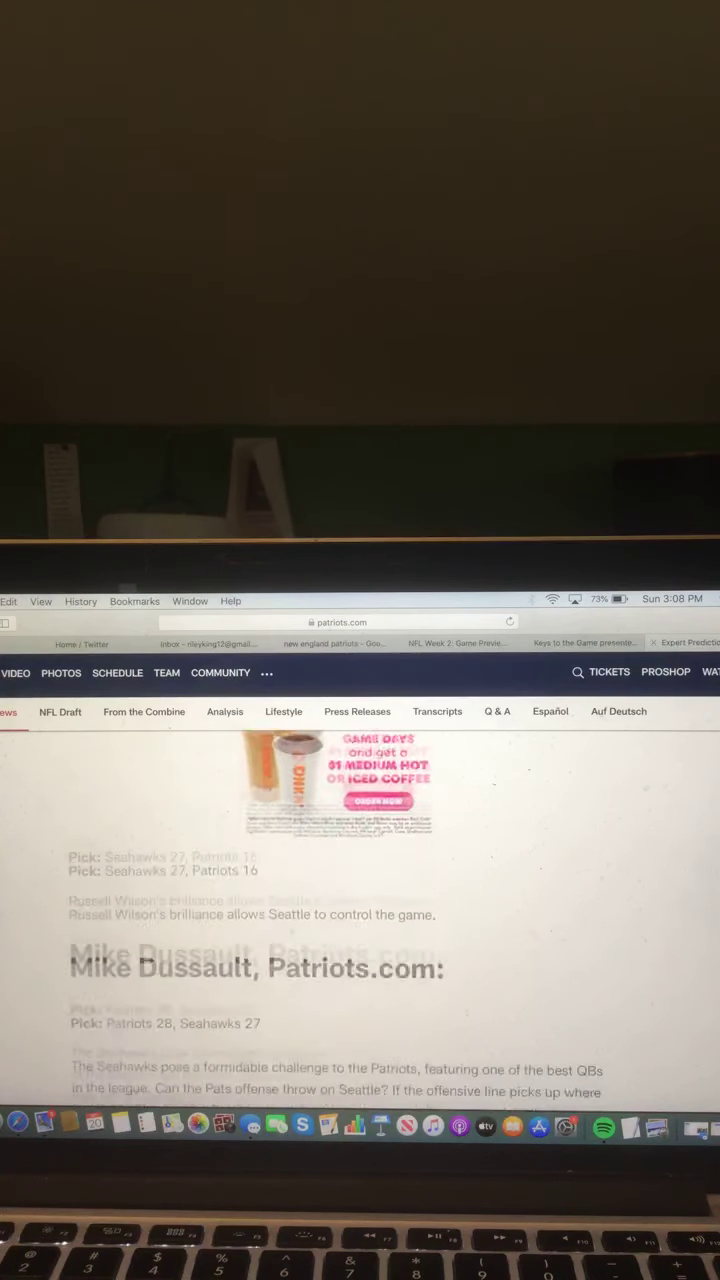
scroll("down", 3)
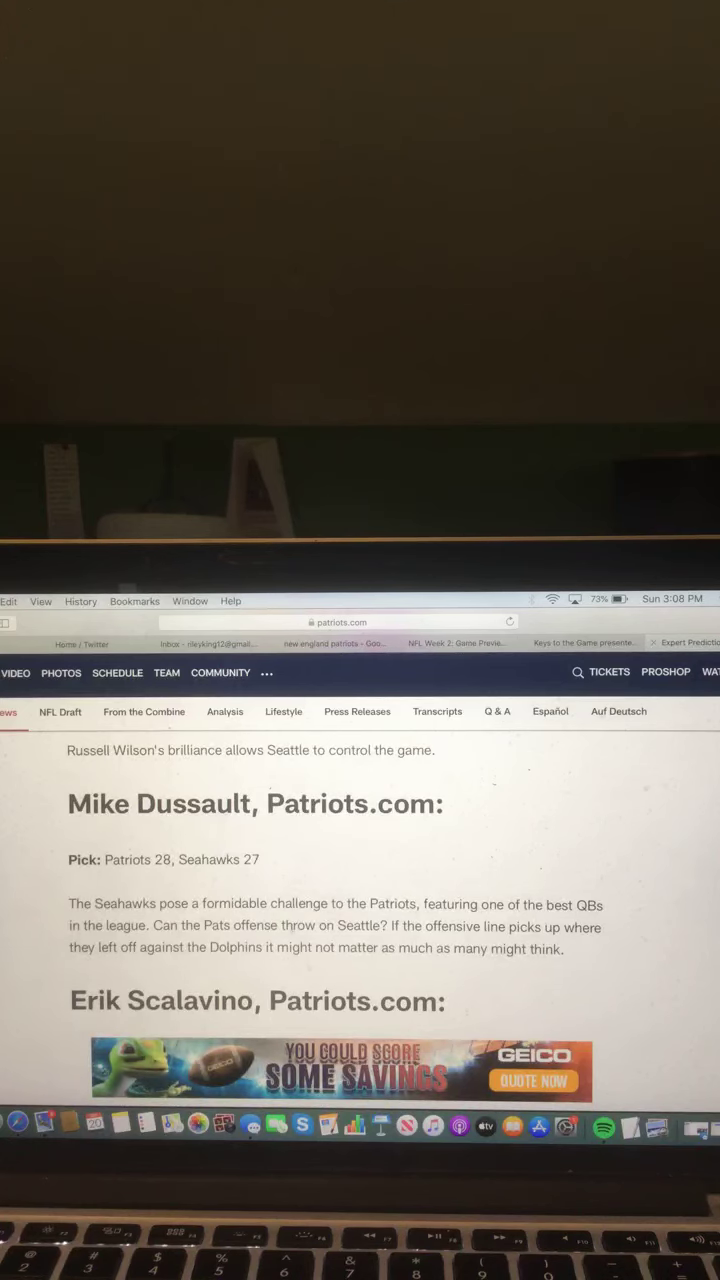
scroll("down", 3)
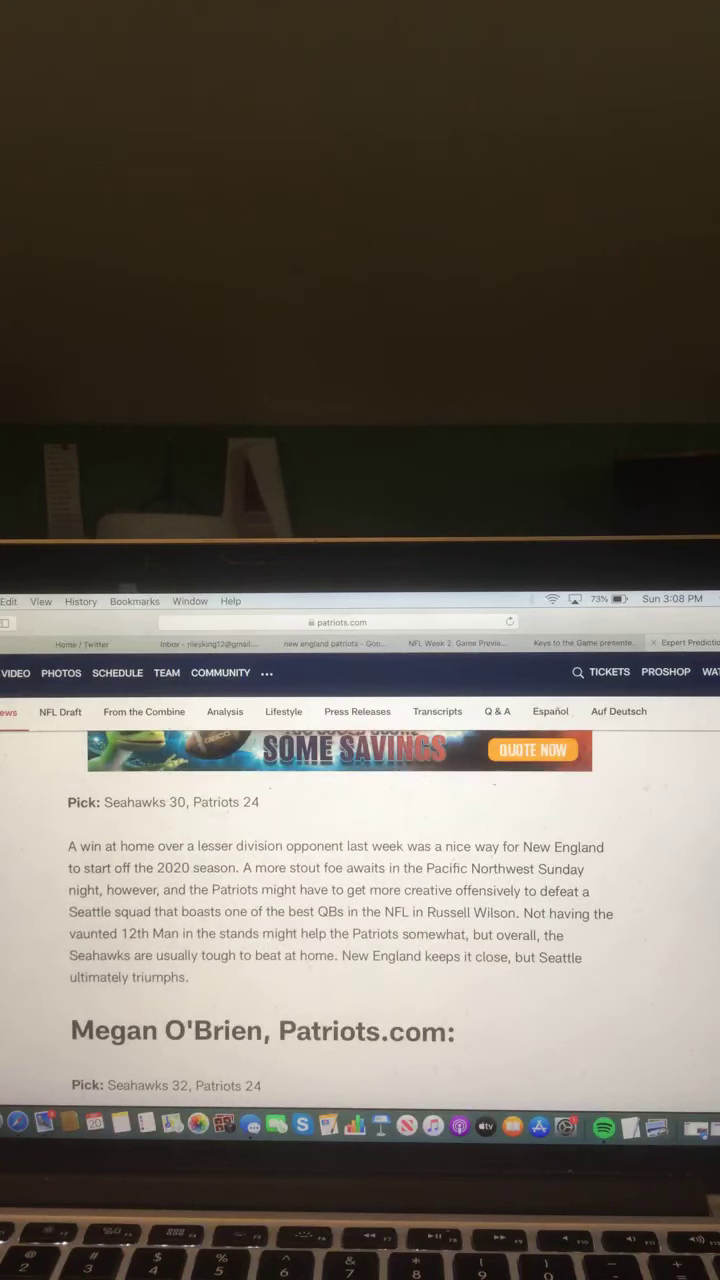
scroll("down", 3)
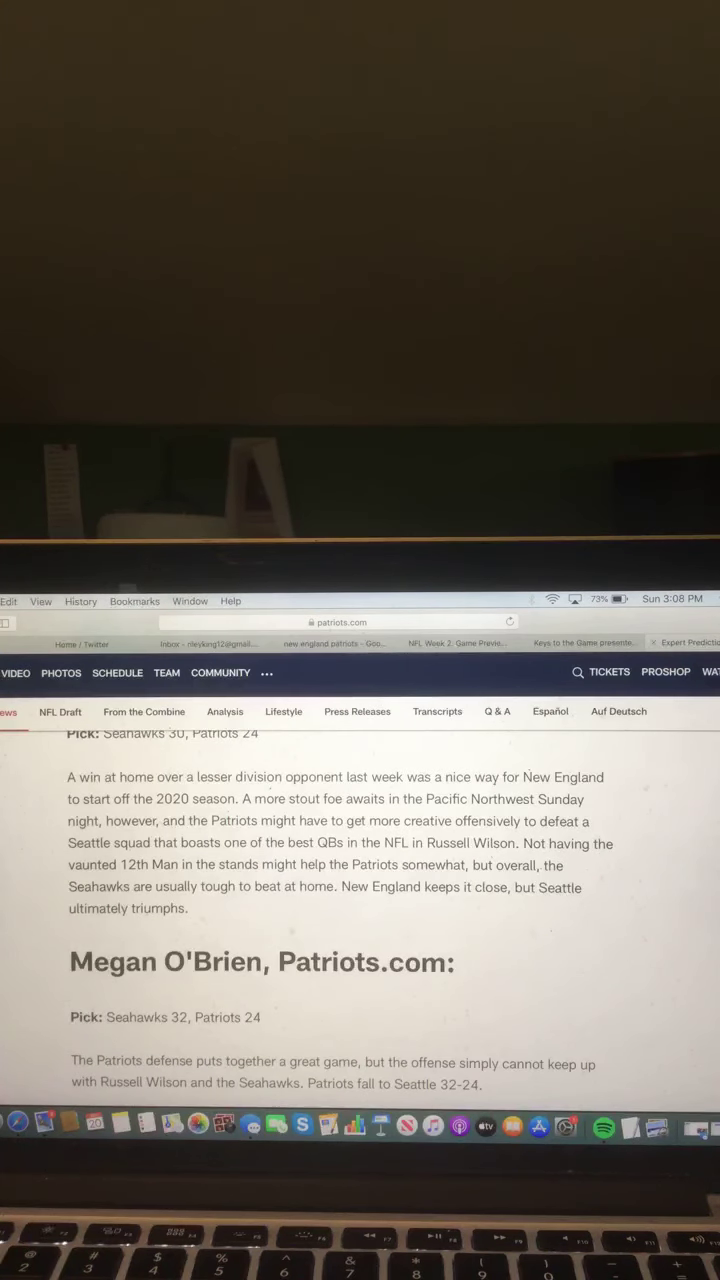
scroll("down", 3)
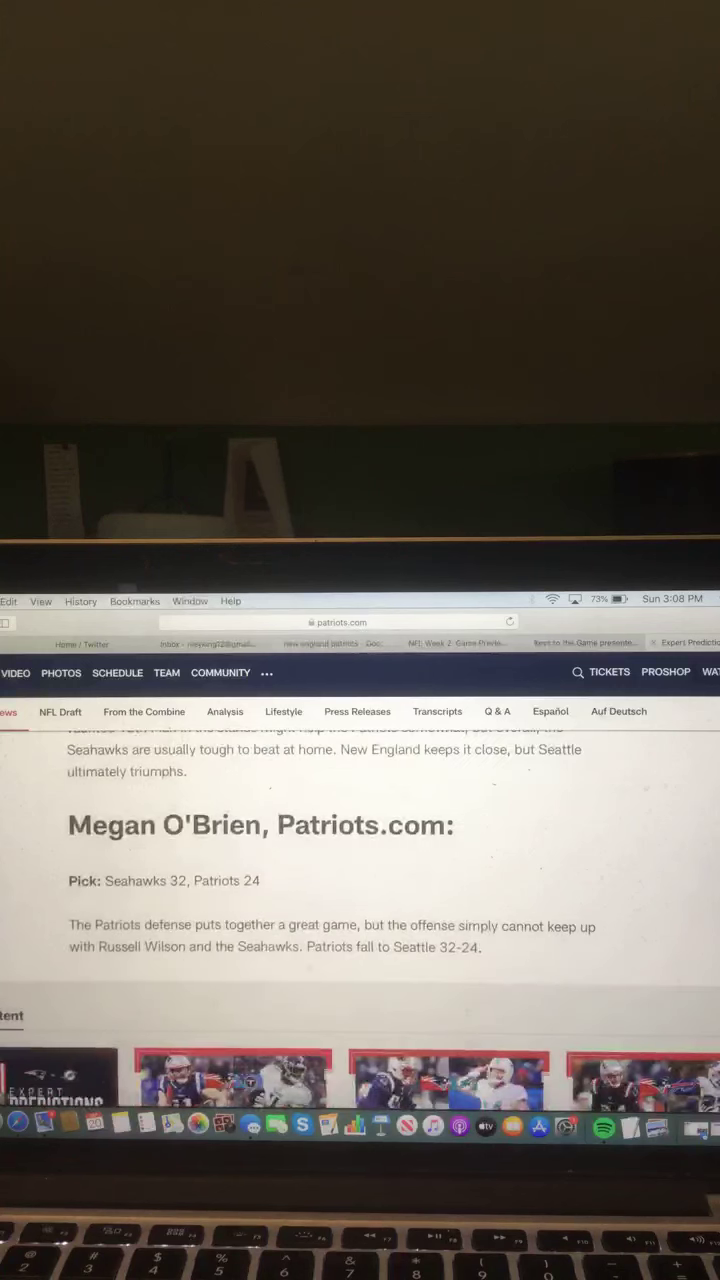